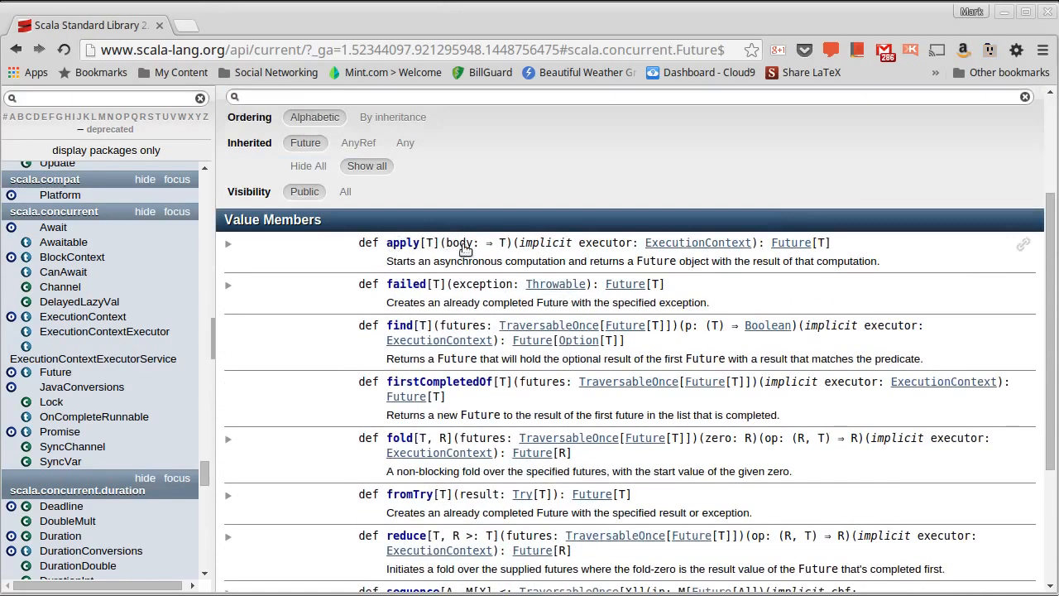
mouse_move(443, 261)
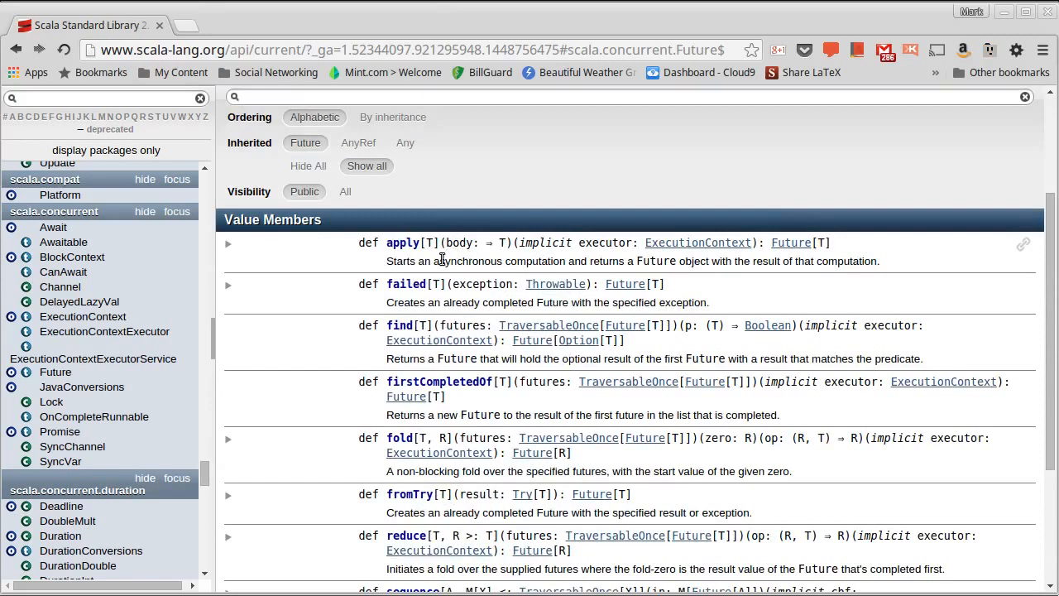
Scroll down through the Future.sequence documentation in Chrome before returning to Eclipse.
scroll("down", 3)
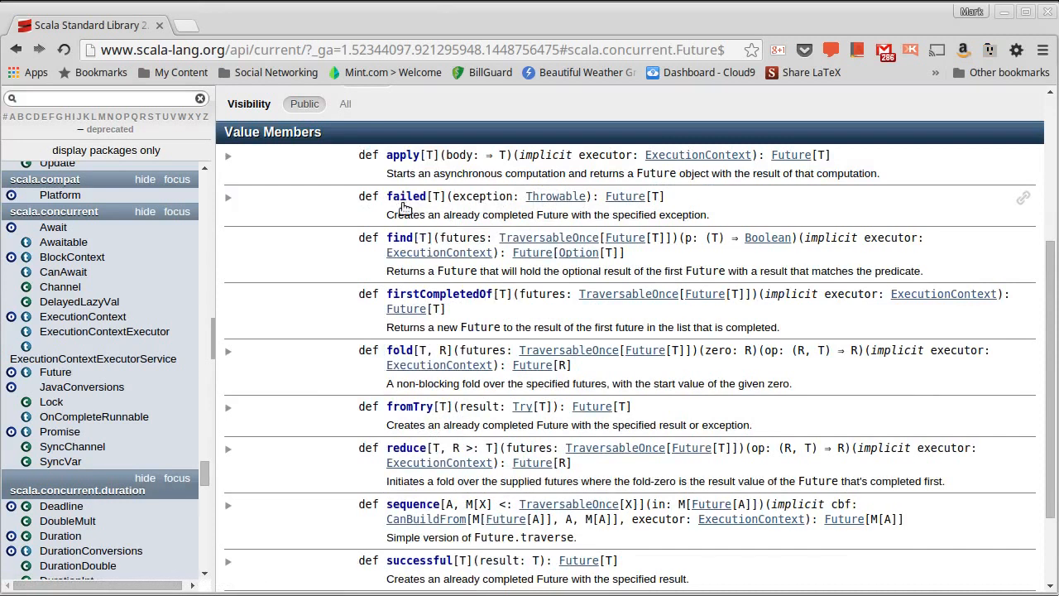
scroll("down", 3)
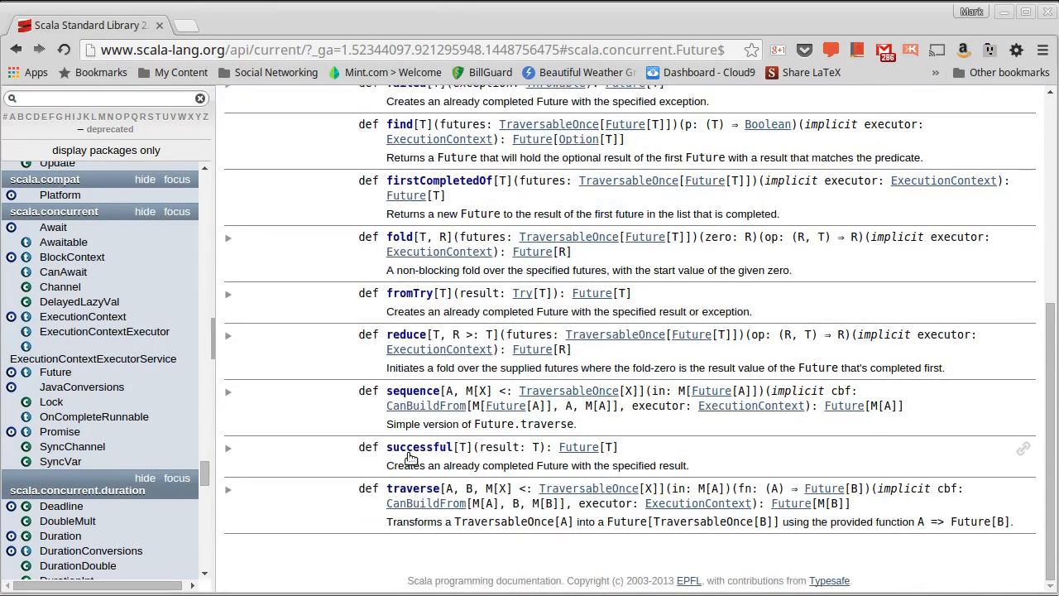
mouse_move(500, 453)
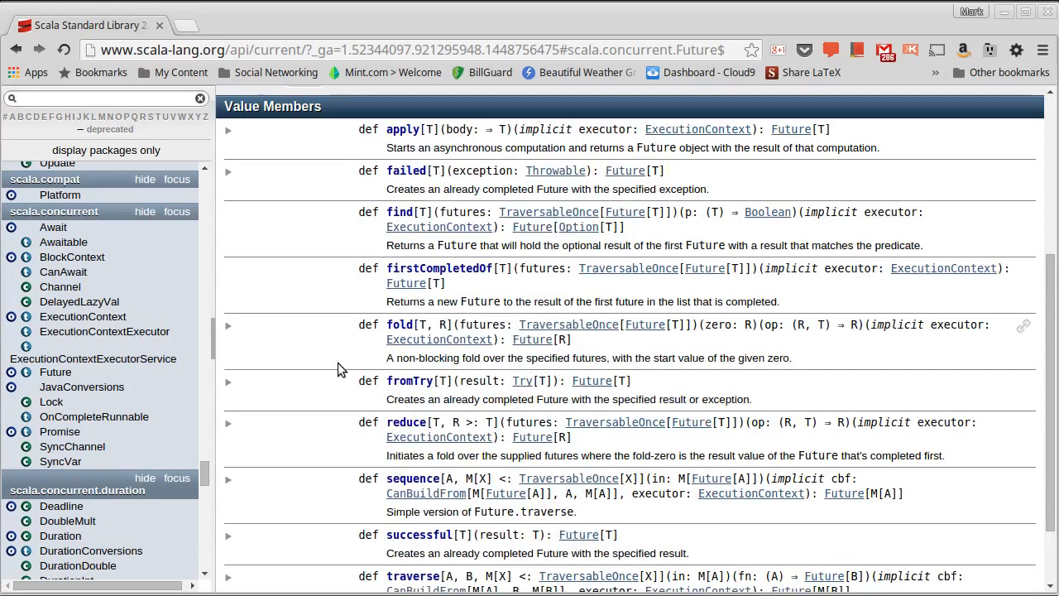
mouse_move(327, 470)
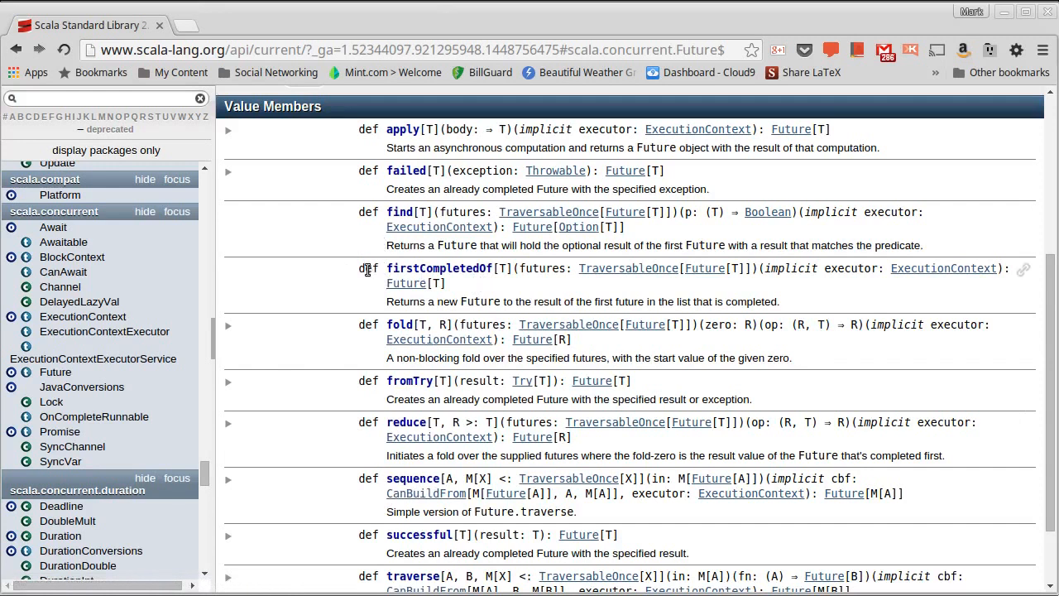
mouse_move(370, 274)
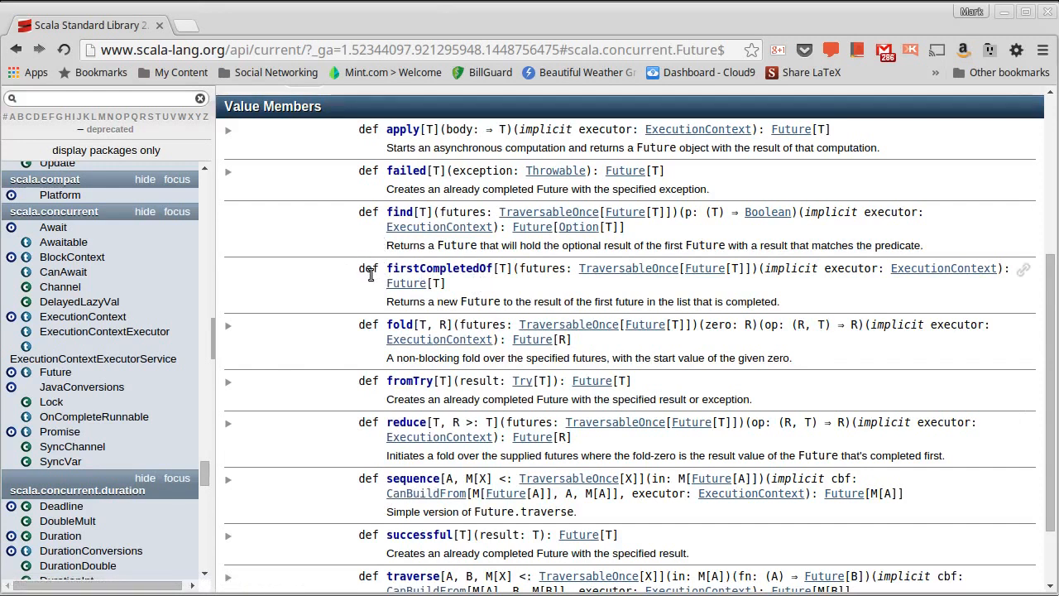
mouse_move(632, 288)
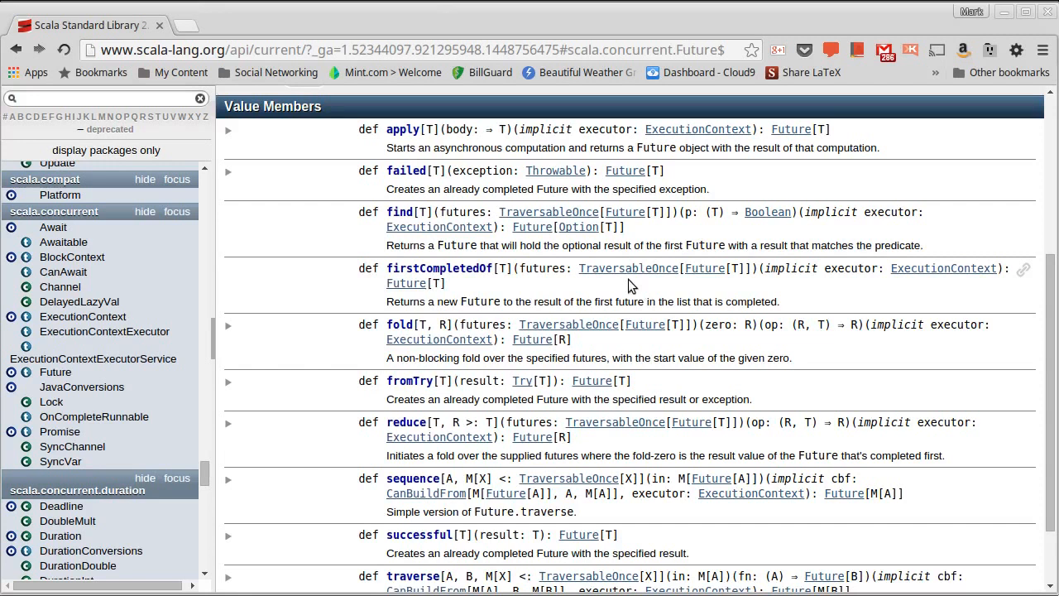
mouse_move(739, 288)
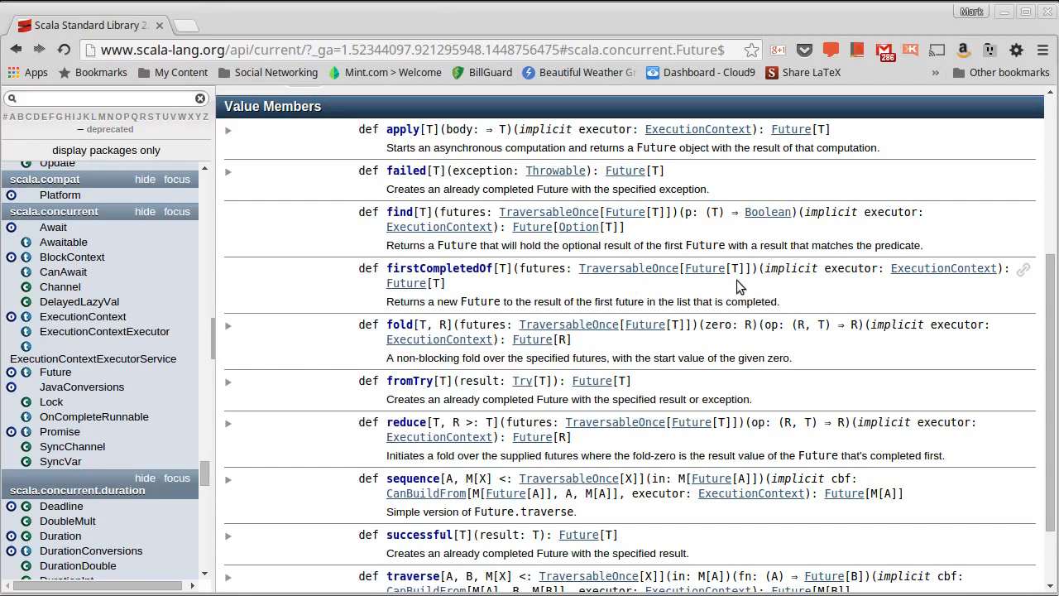
mouse_move(622, 294)
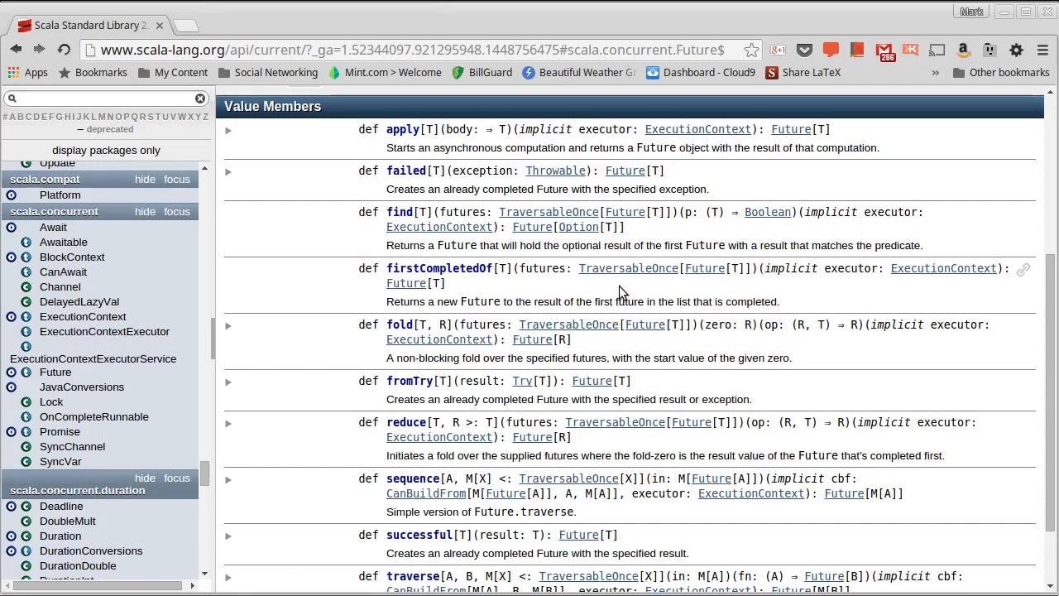
mouse_move(394, 296)
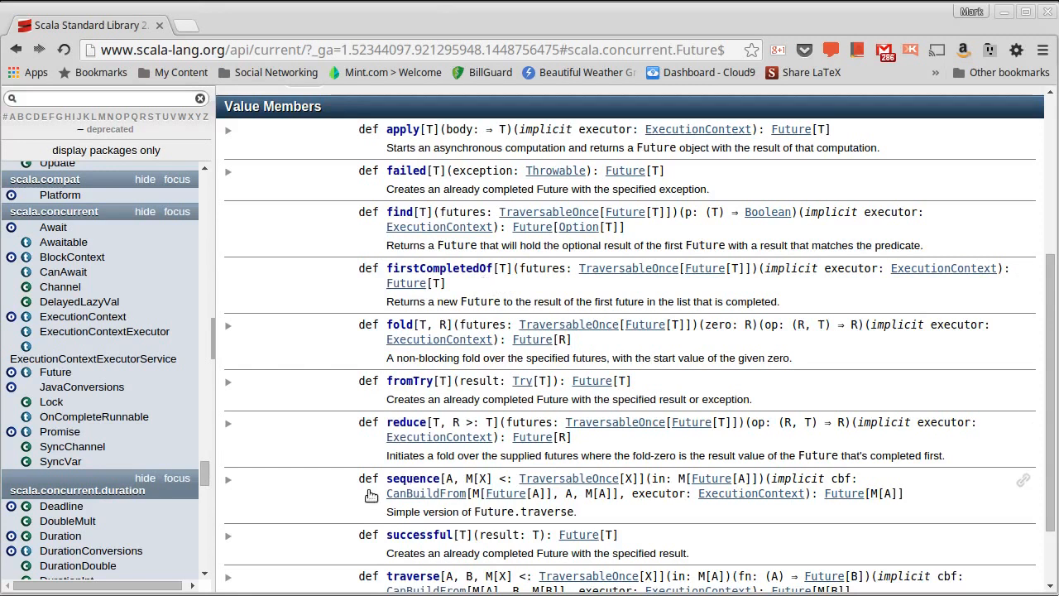
mouse_move(368, 500)
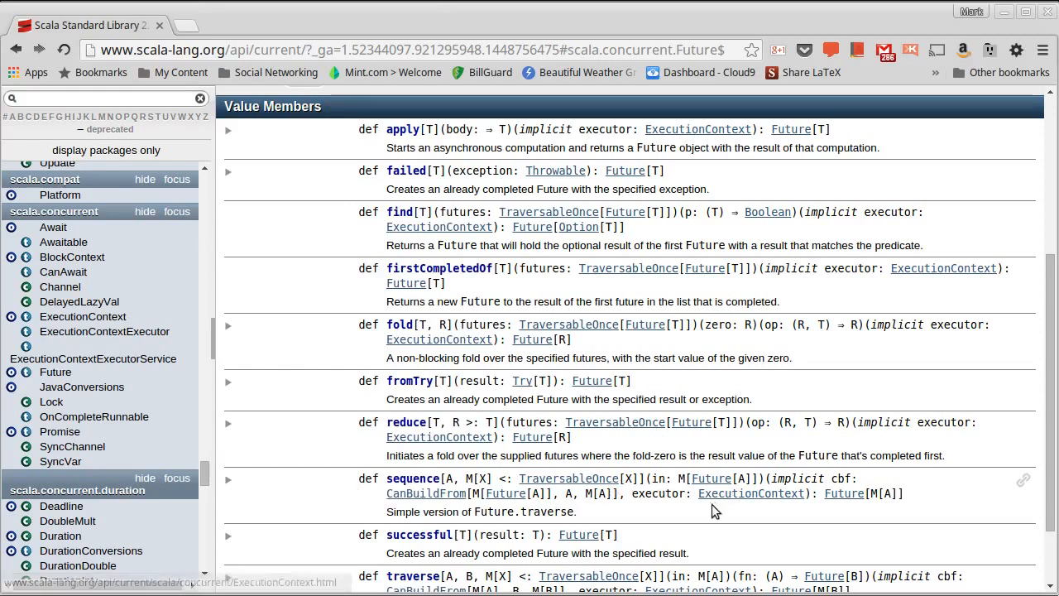
mouse_move(313, 503)
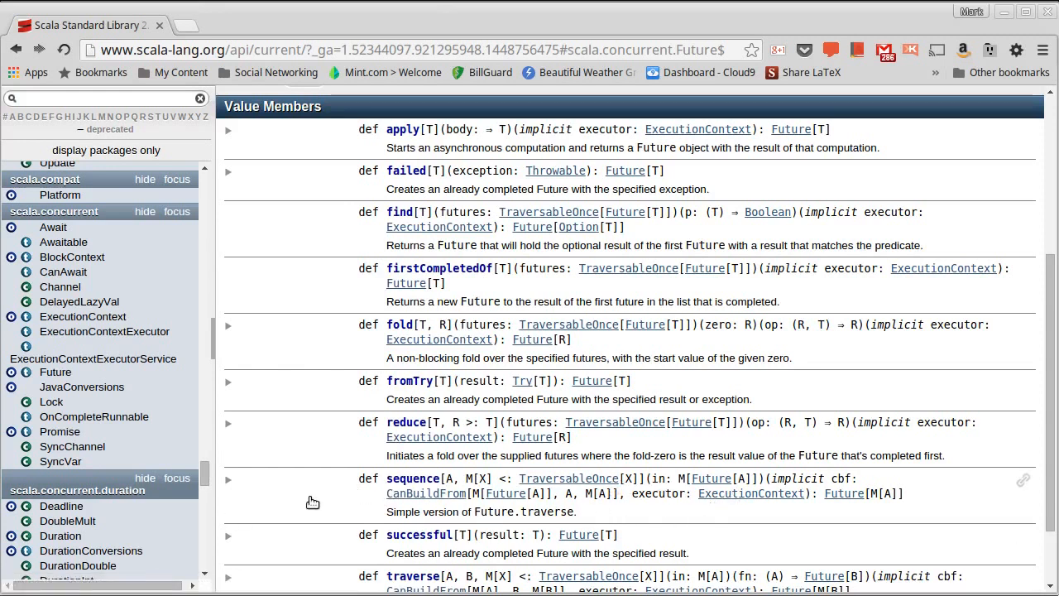
mouse_move(307, 513)
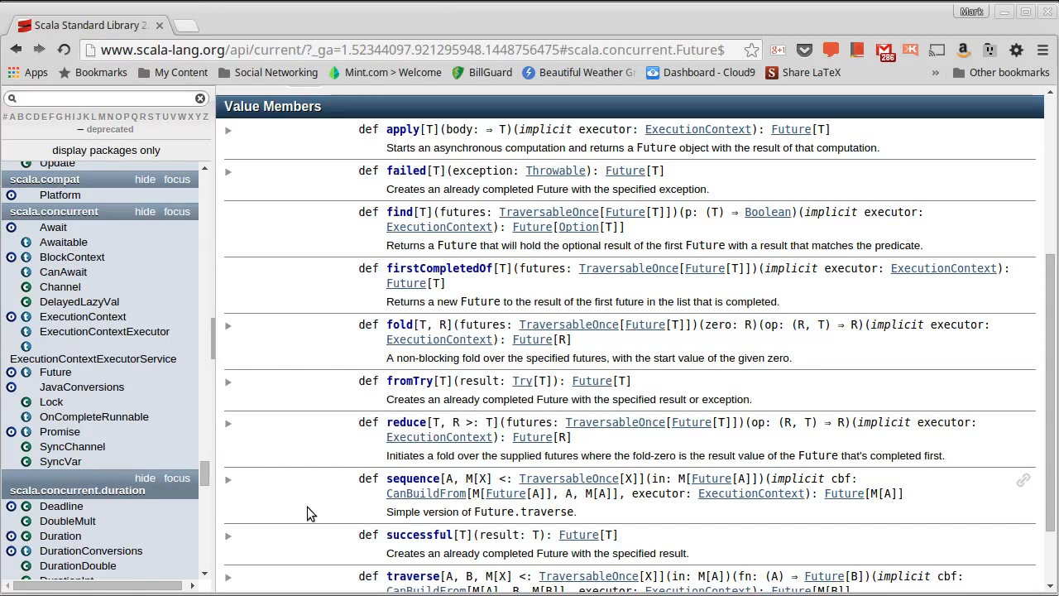
mouse_move(470, 272)
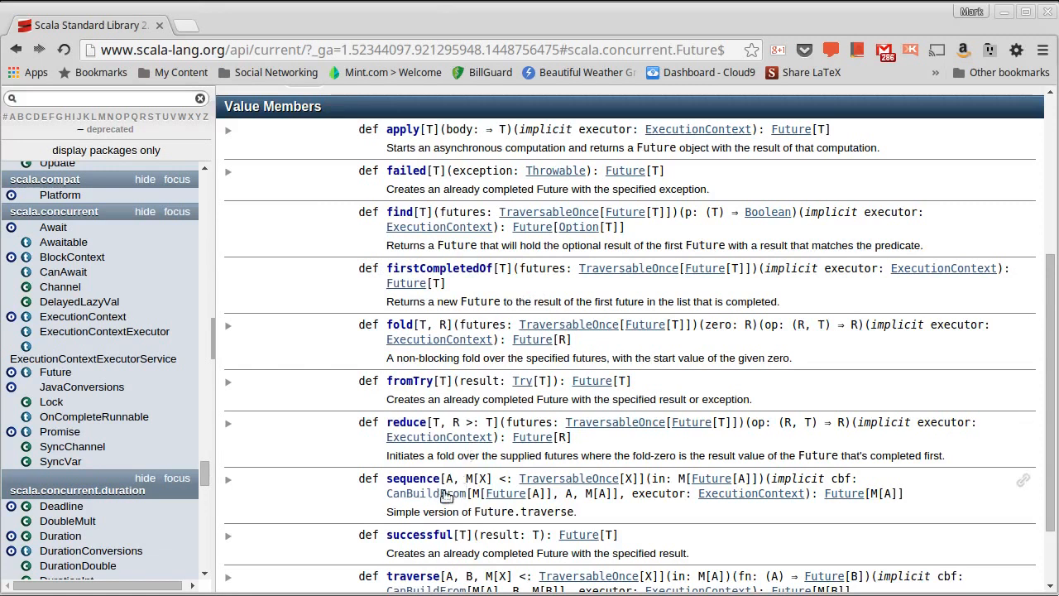
mouse_move(367, 506)
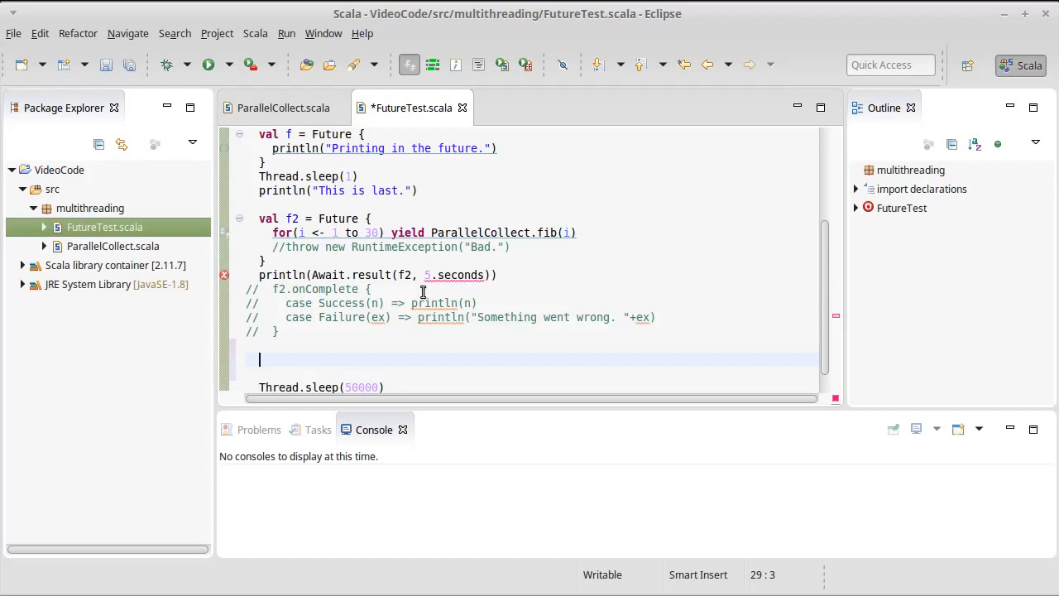
Begin val page1 = Future { io.Source.fromURL(...) } in FutureTest.scala.
type("val pag")
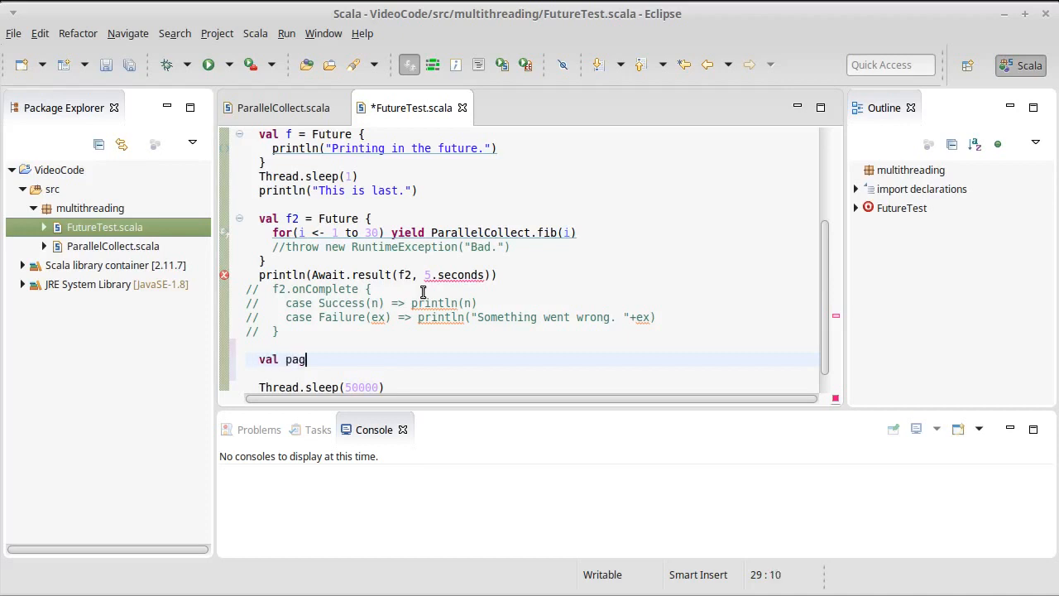
type("e1 =")
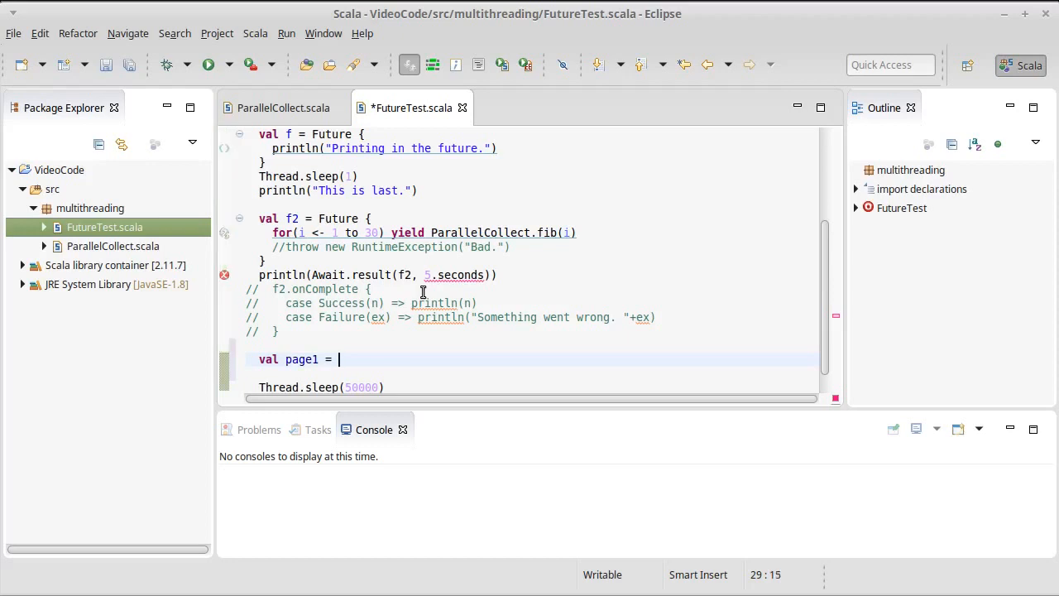
type("Future {")
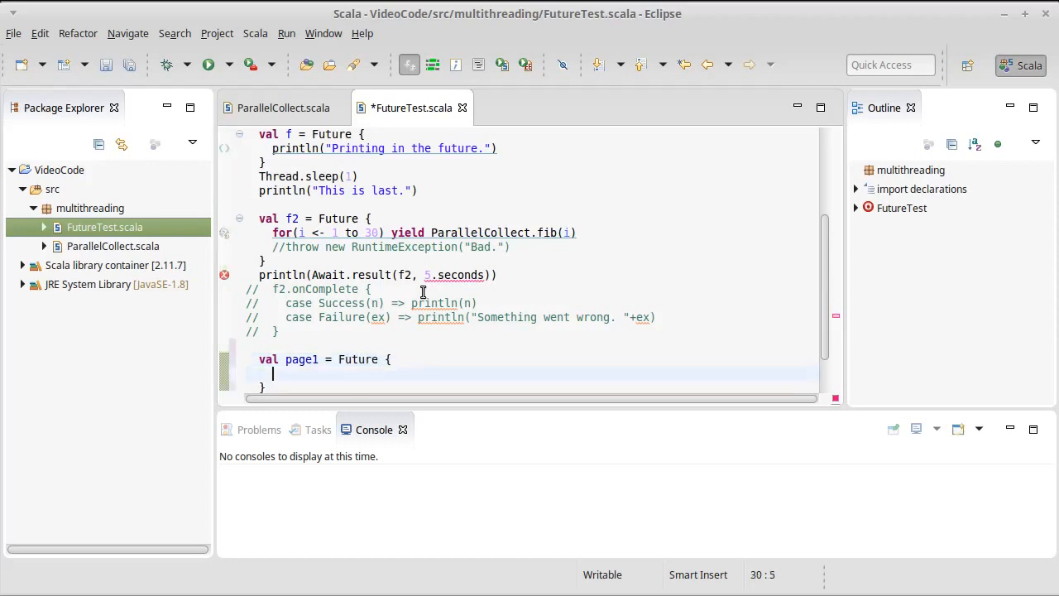
type("io.")
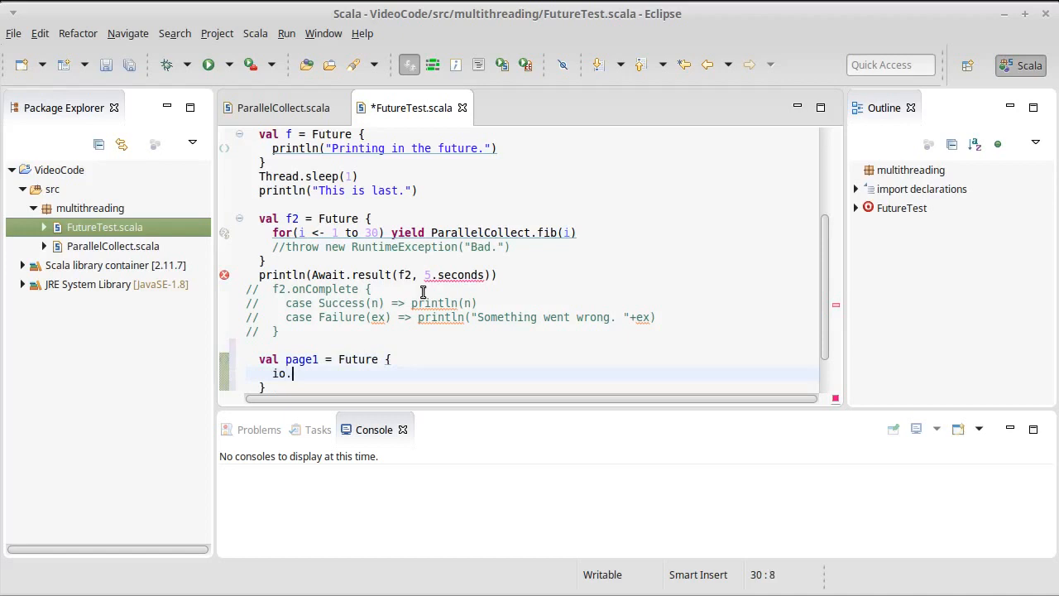
type("Source")
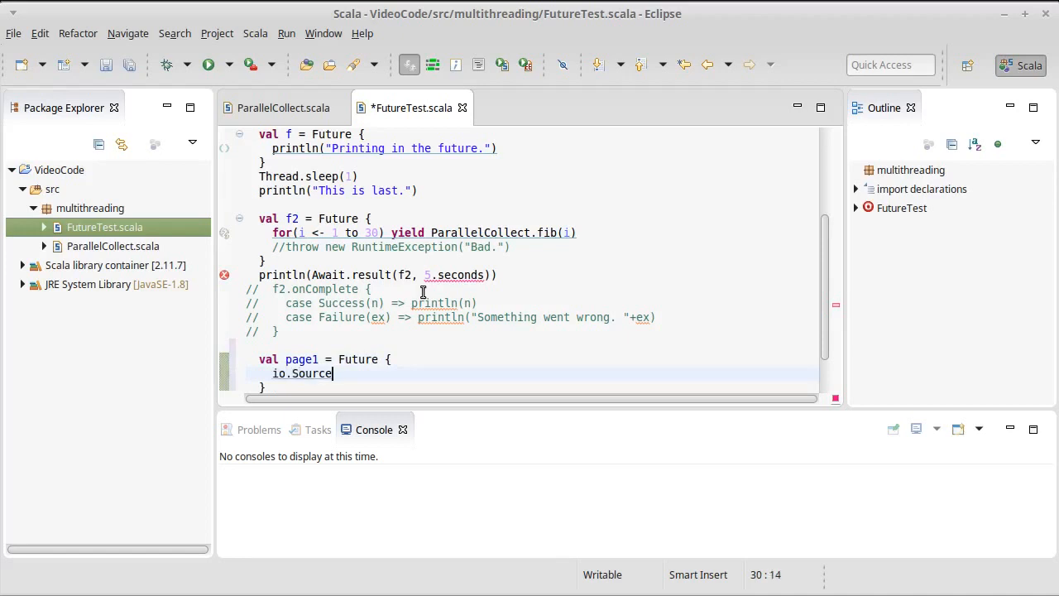
type(".from")
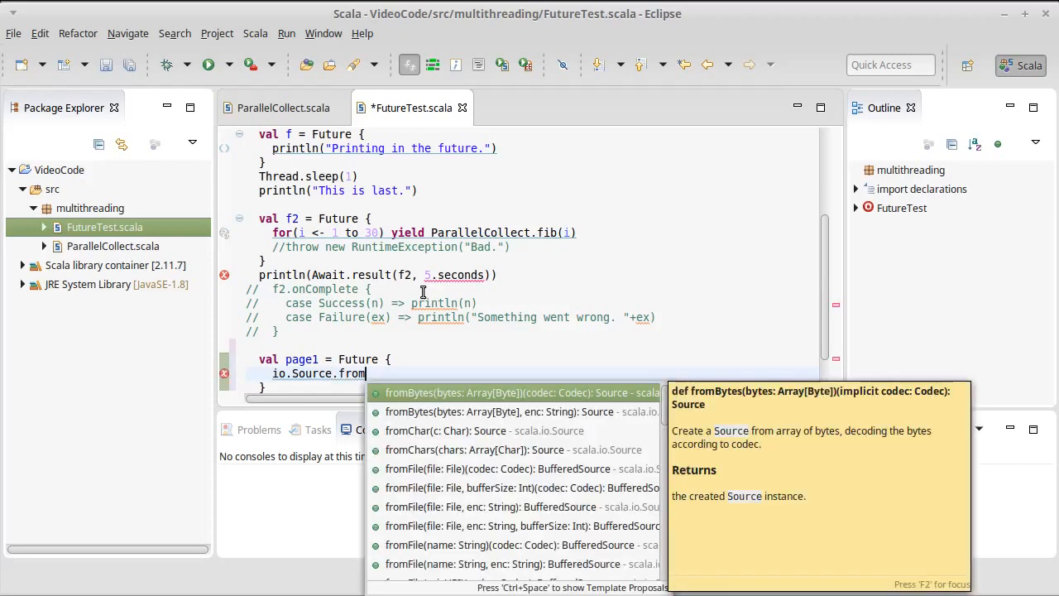
type("URL(\"")
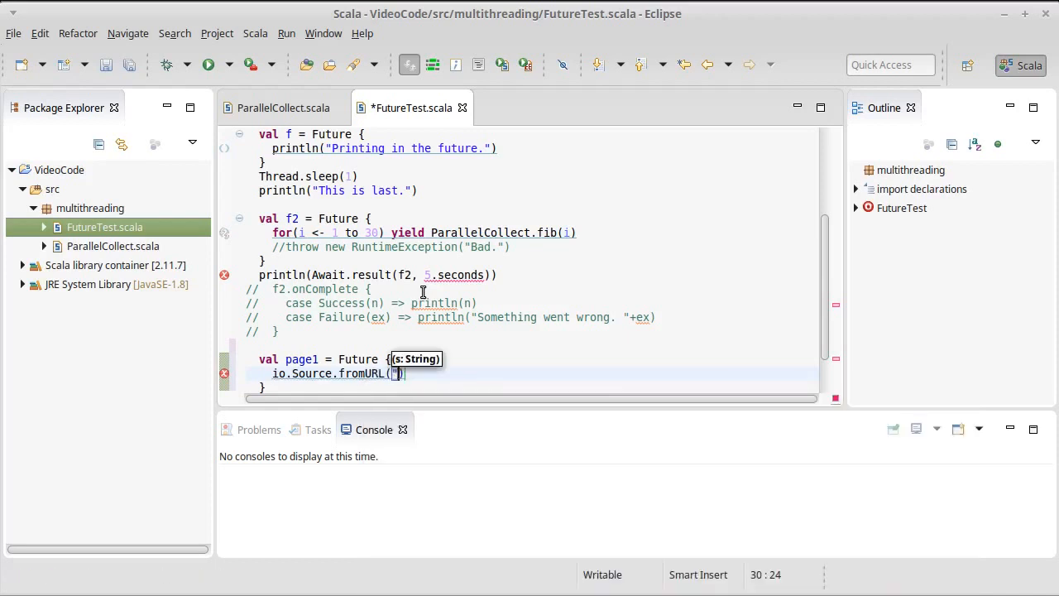
type("www.")
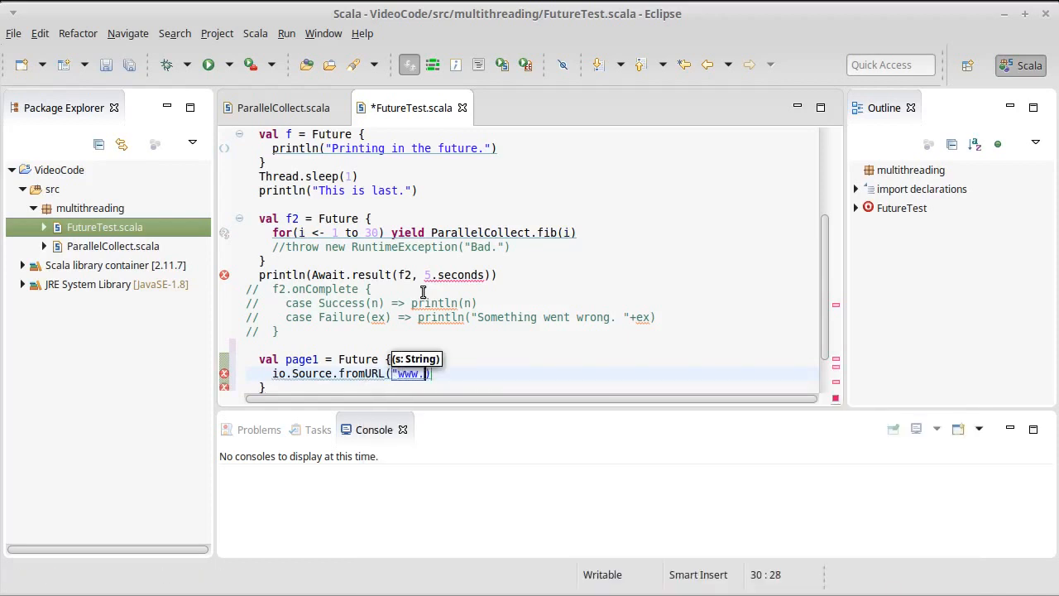
type("htt")
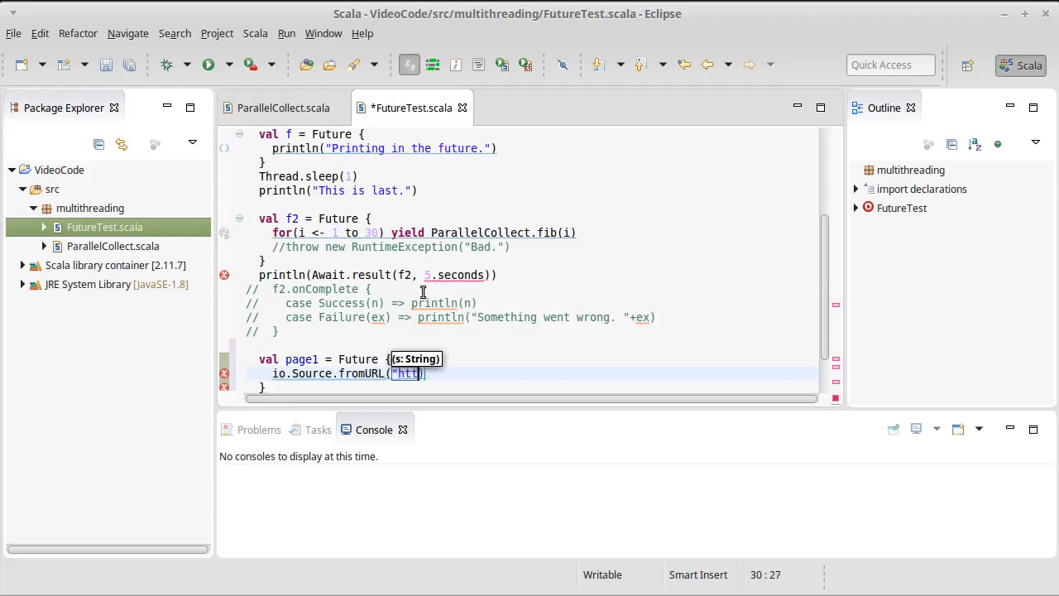
type("p://www.google.com")
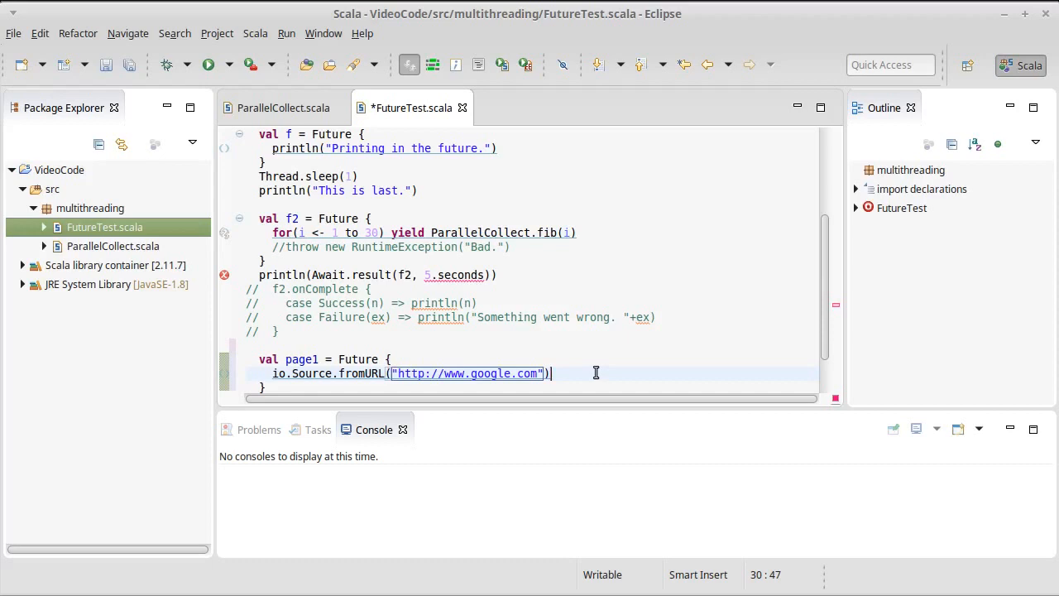
type(".")
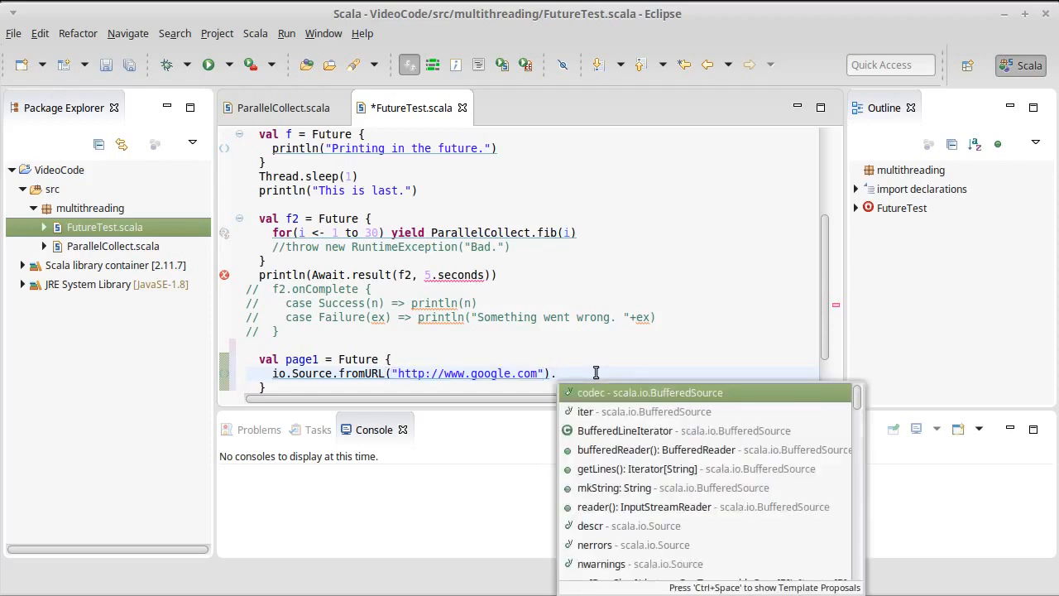
type("take(")
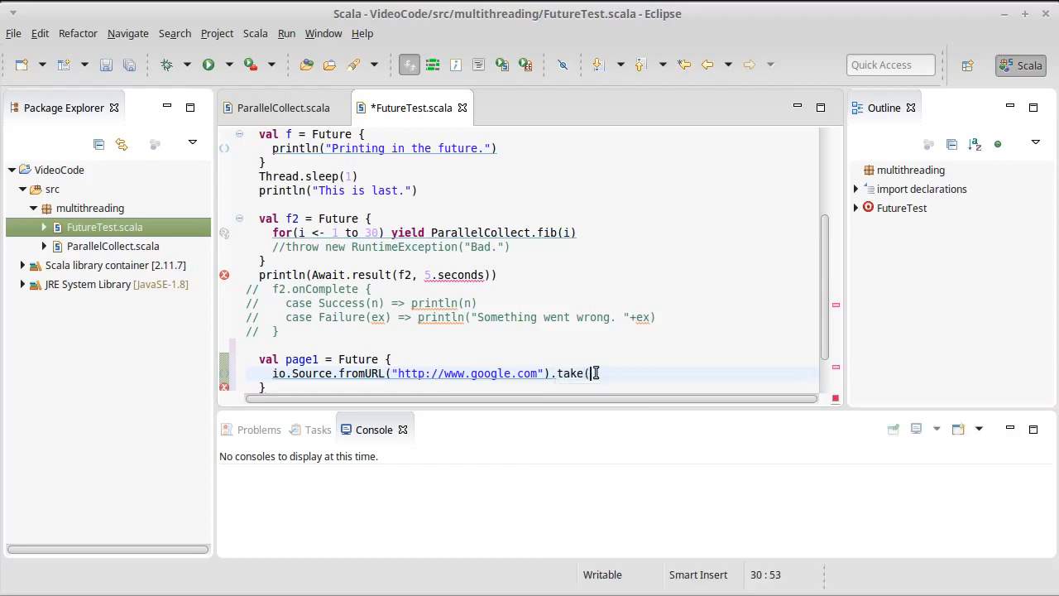
type("100)")
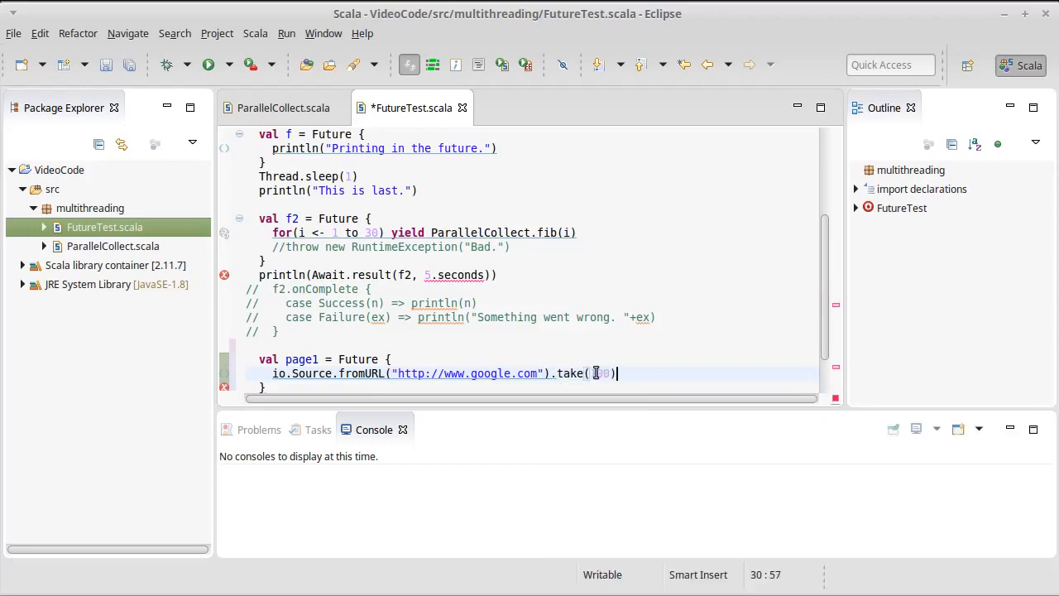
type(".mkStrin")
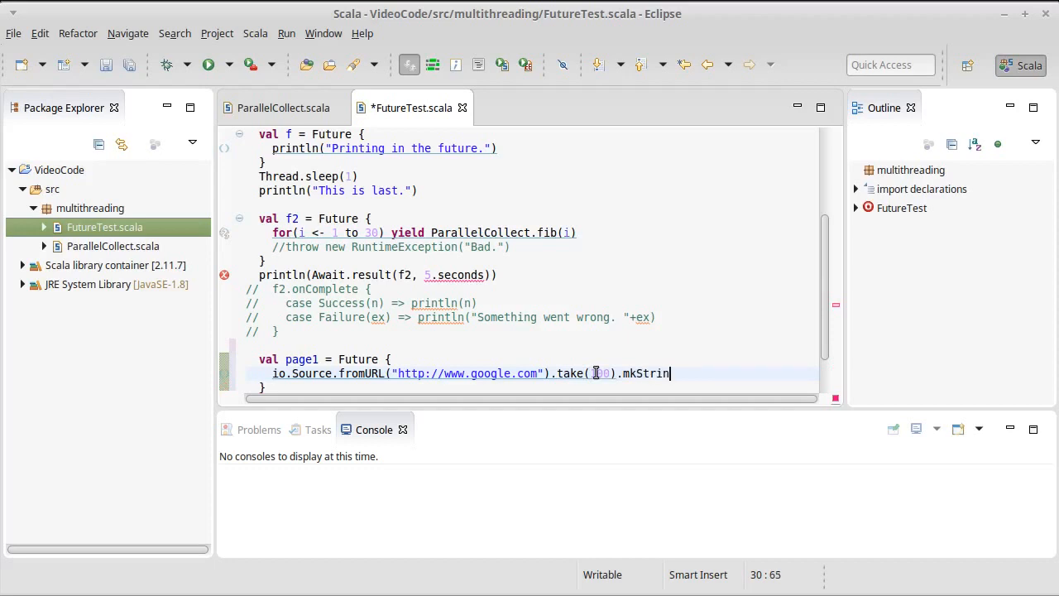
type("g")
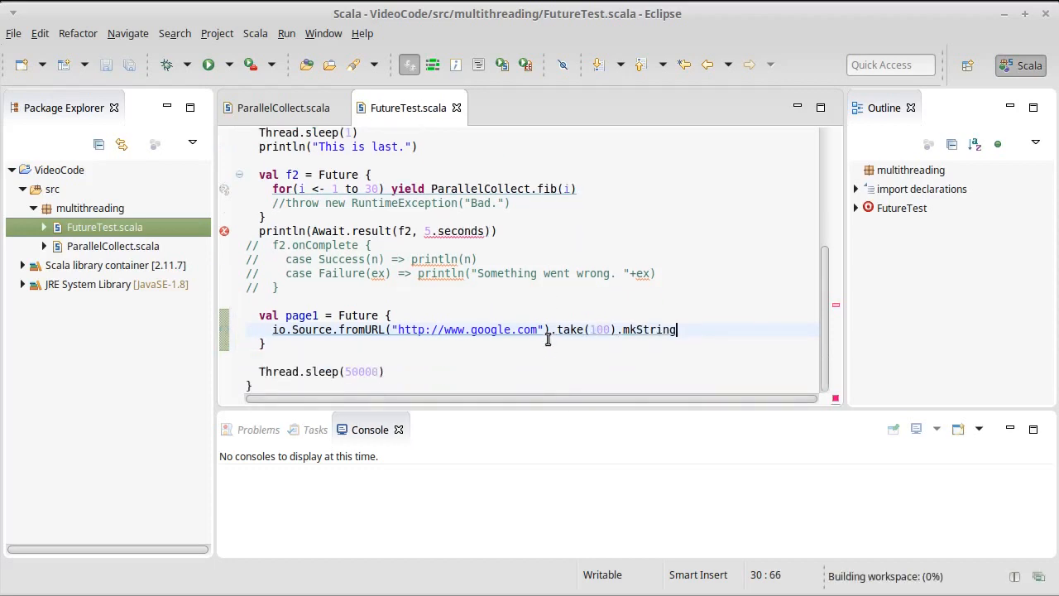
Duplicate page1 into page2 and page3 fetching facebook.com and youtube.com, then begin a val line.
left_click(394, 315)
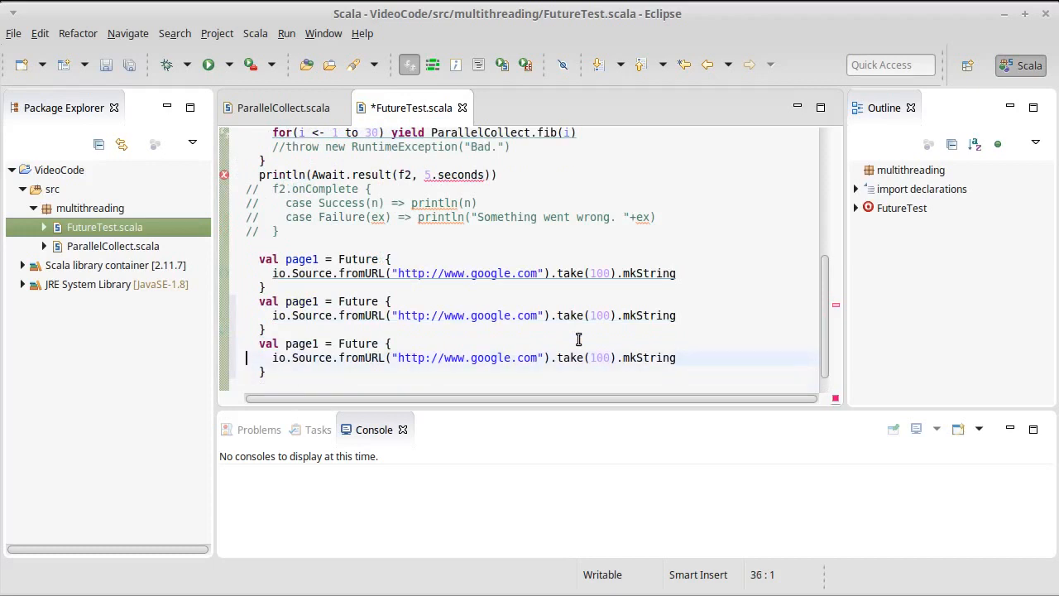
left_click(318, 301)
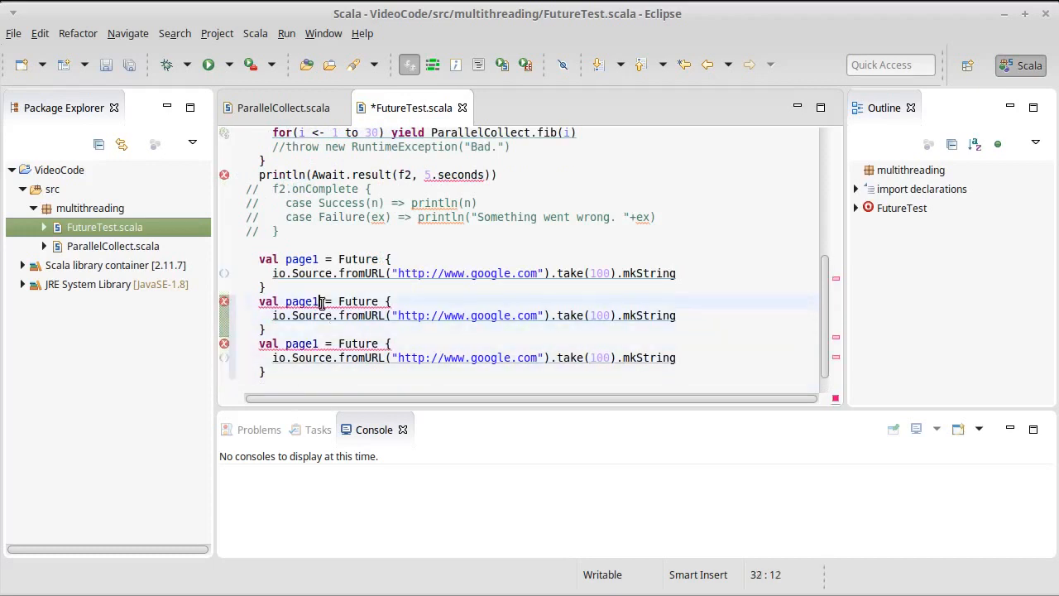
type("2")
left_click(531, 357)
type("y")
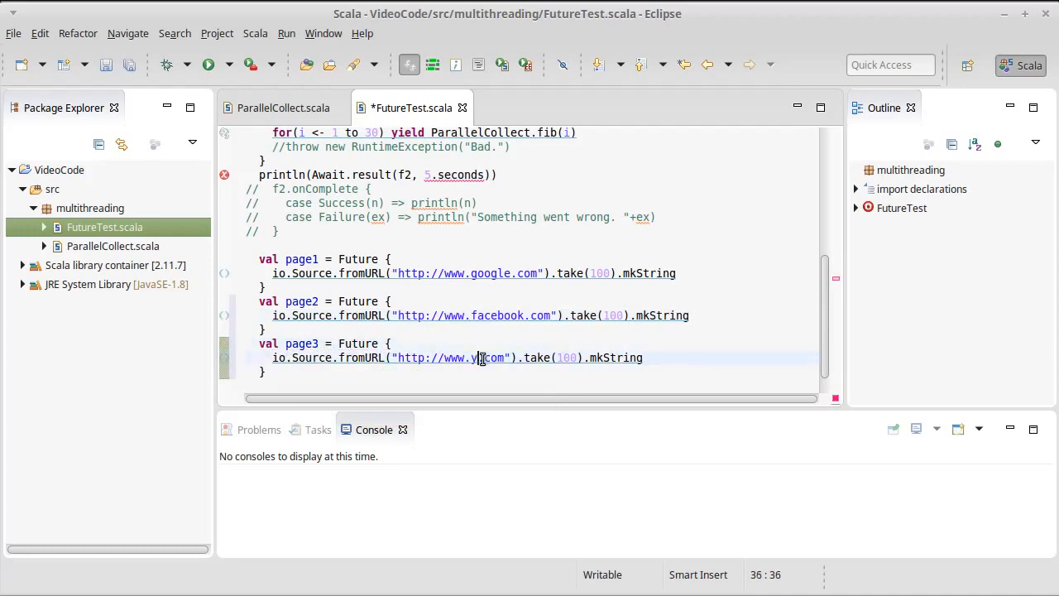
type("outube")
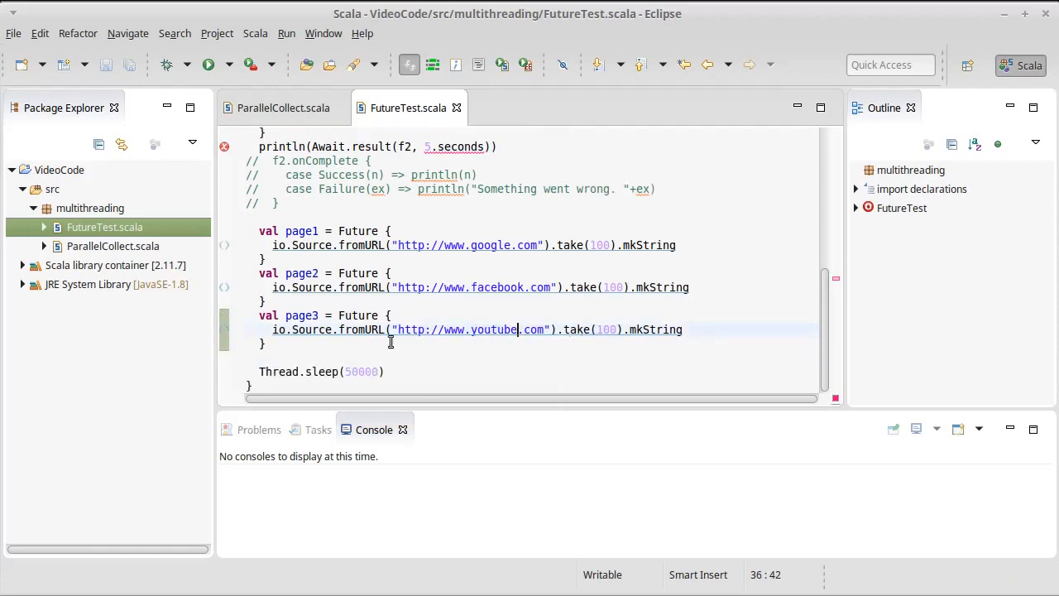
type("val pages =")
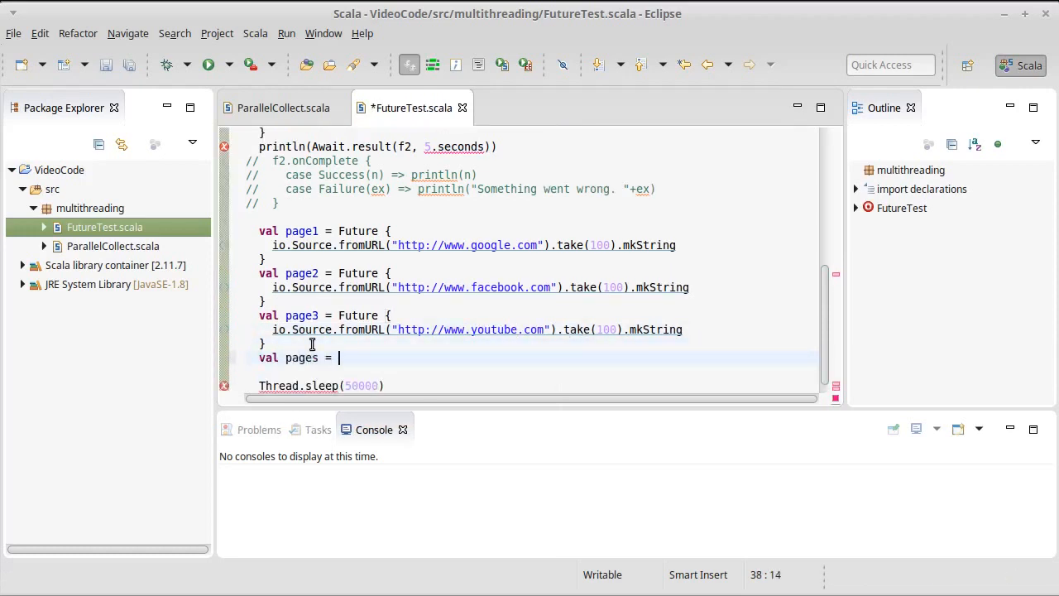
Define val pages = List(page1, page2, page3).
type("List(")
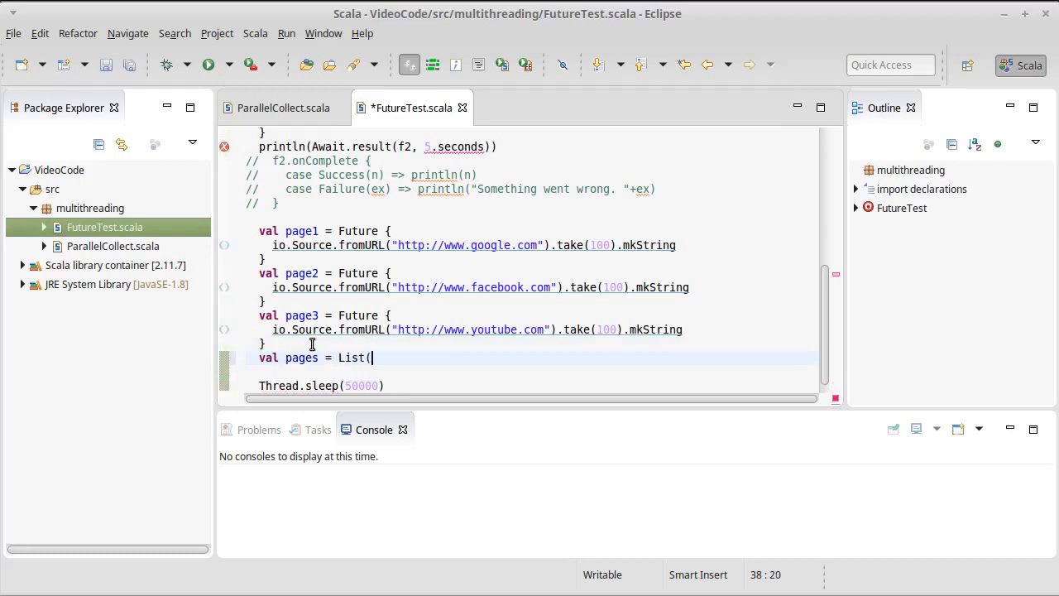
type("page1,page2")
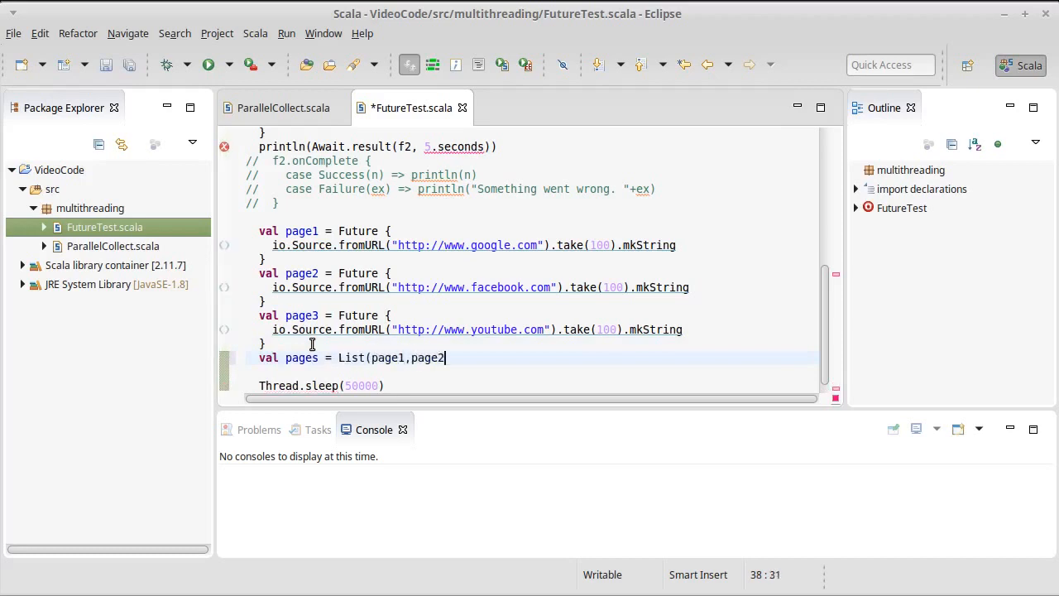
type(", page3)")
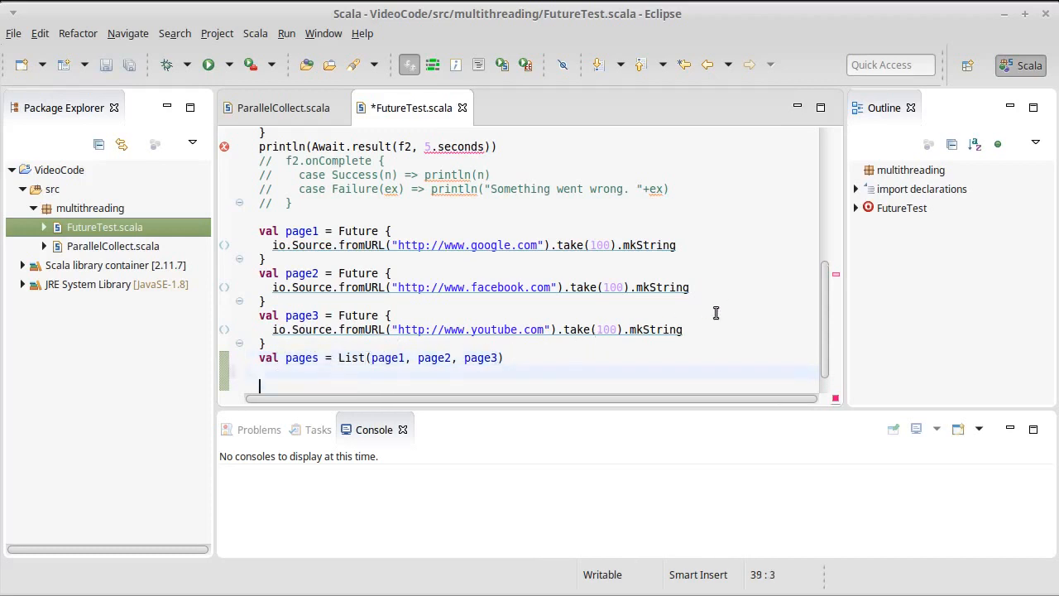
Define val firstPage = Future.firstCompletedOf(pages).
type("val")
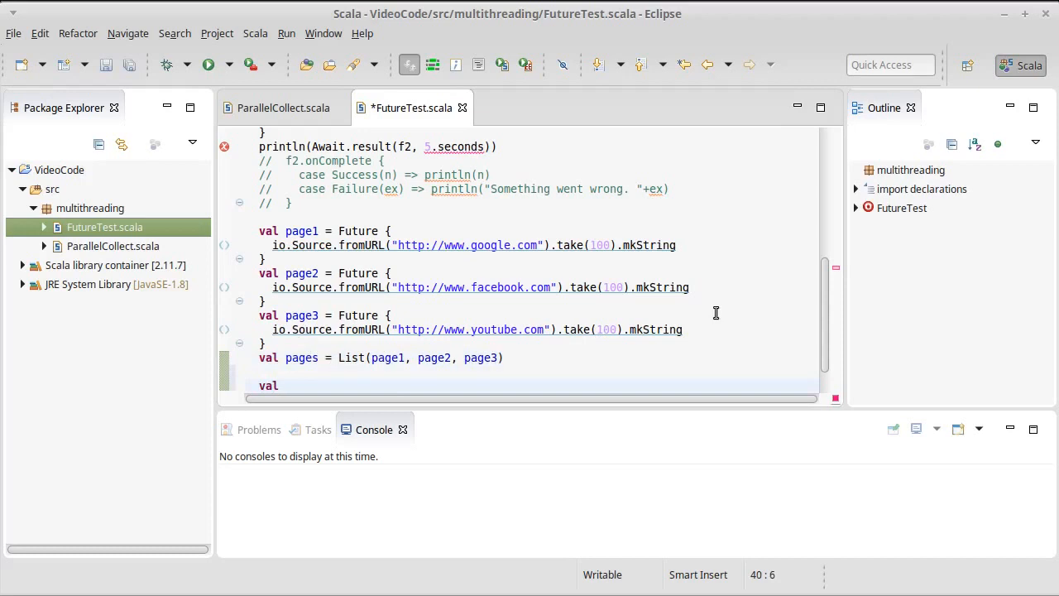
type("firstLoa")
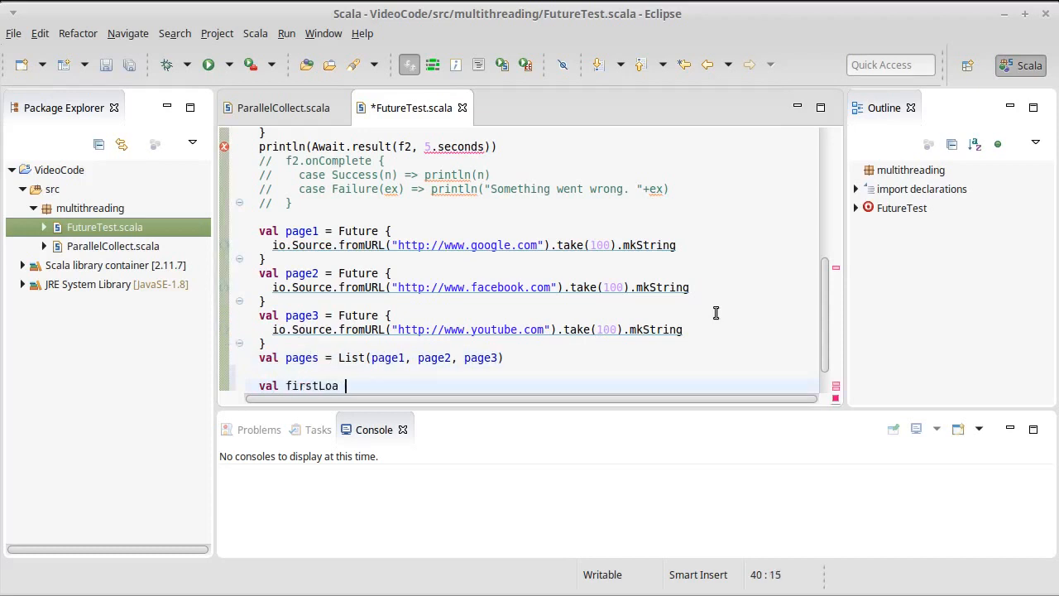
type("Page")
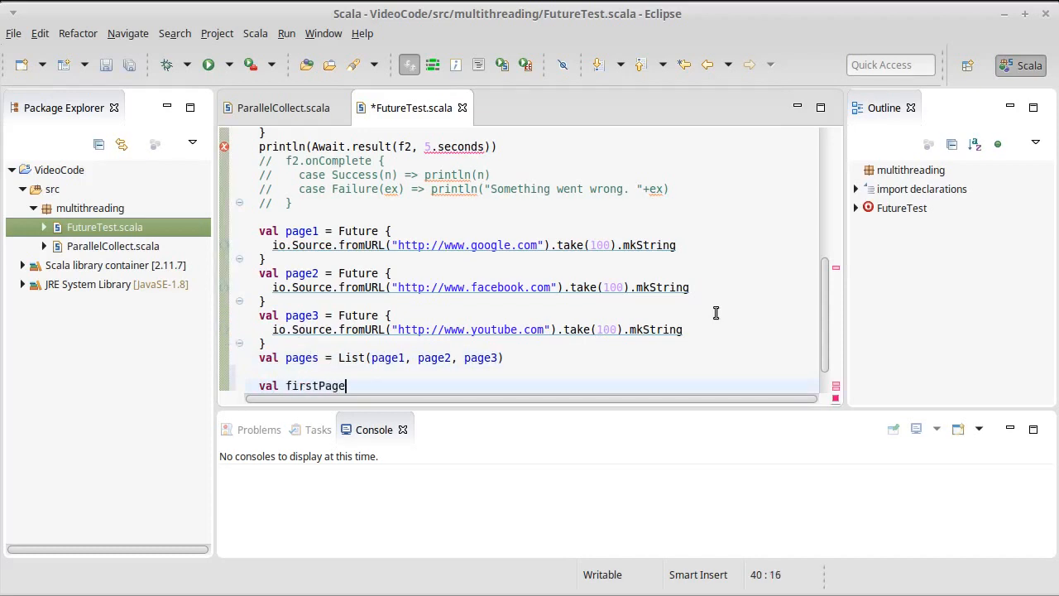
type("= Future.firstCompletedOf(futures")
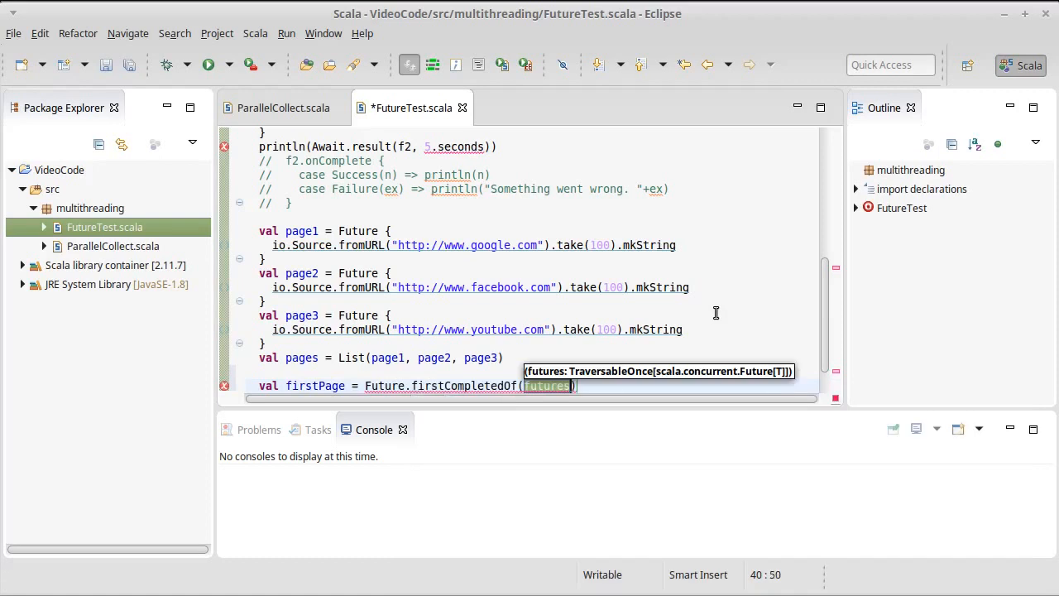
type("0")
type("pag")
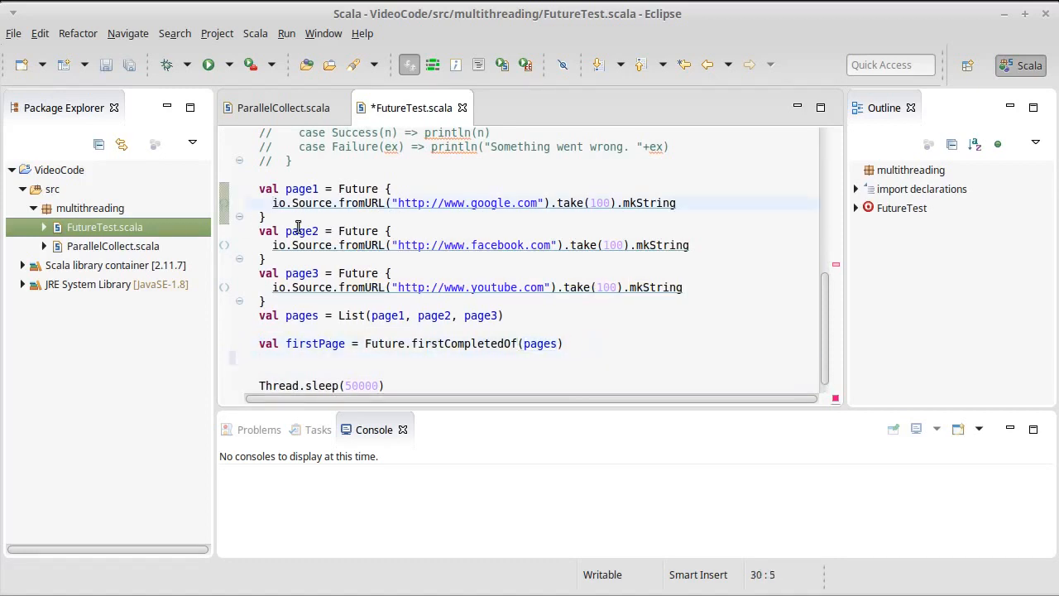
Prefix the page strings with their site names such as "Google " and "YouTube ".
type("Google \"+")
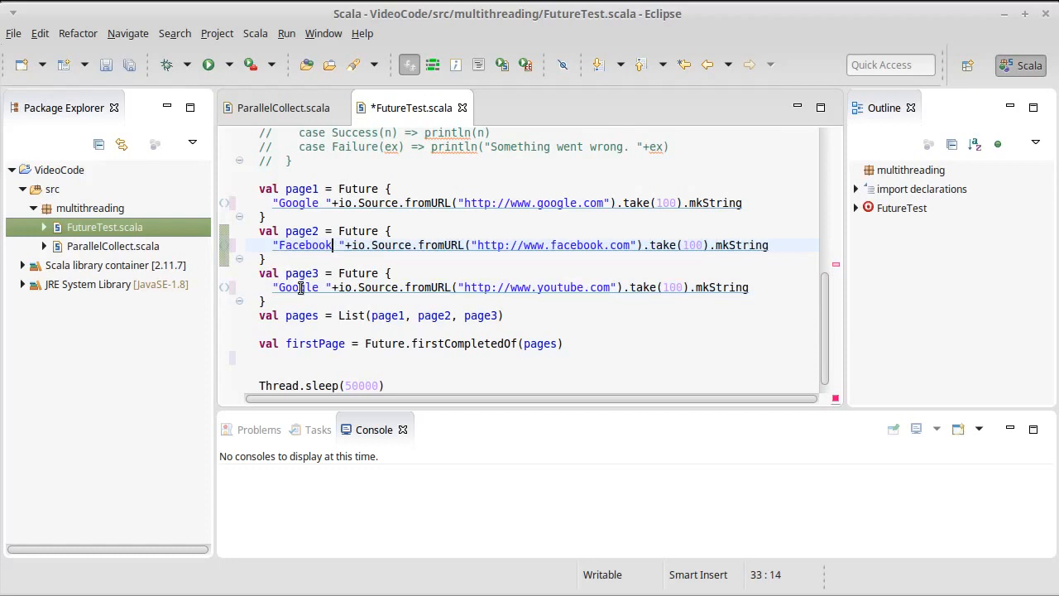
type("YouTube")
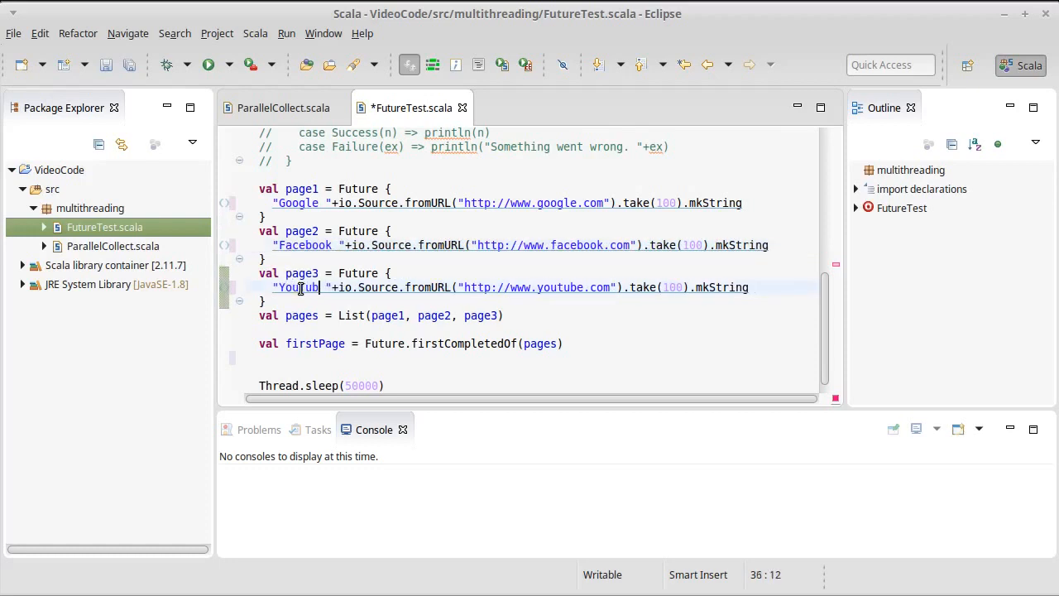
type("e")
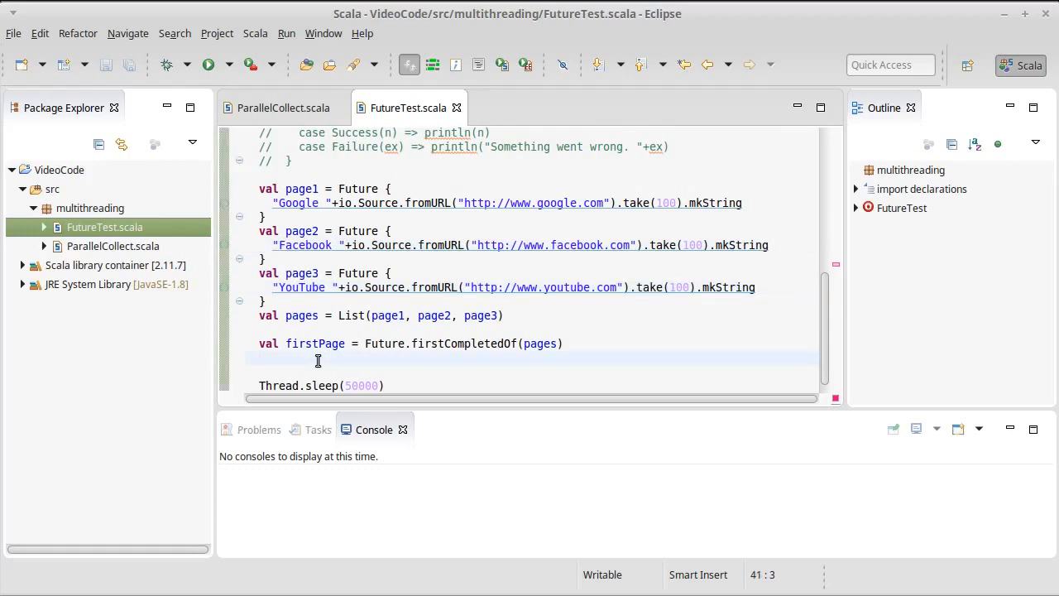
Add firstPage.foreach(println) and save the file.
type("firstPa")
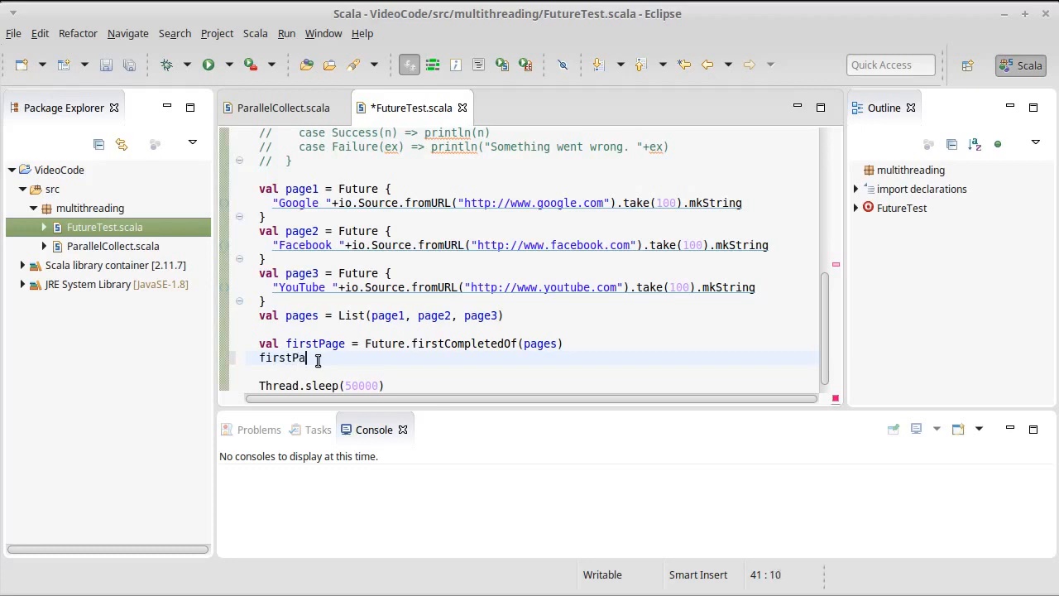
type(".foreac")
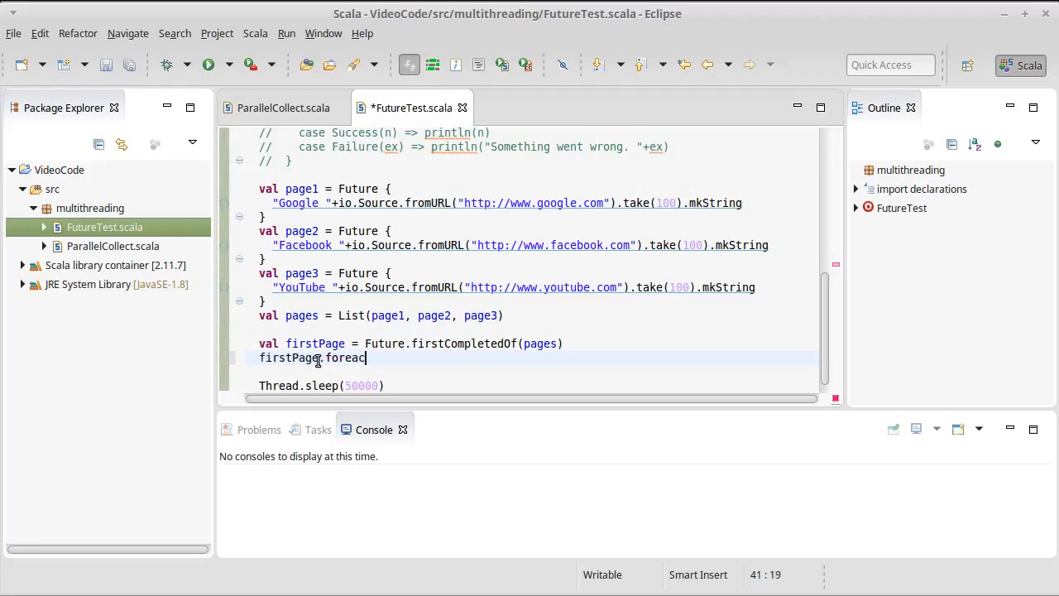
type("(p")
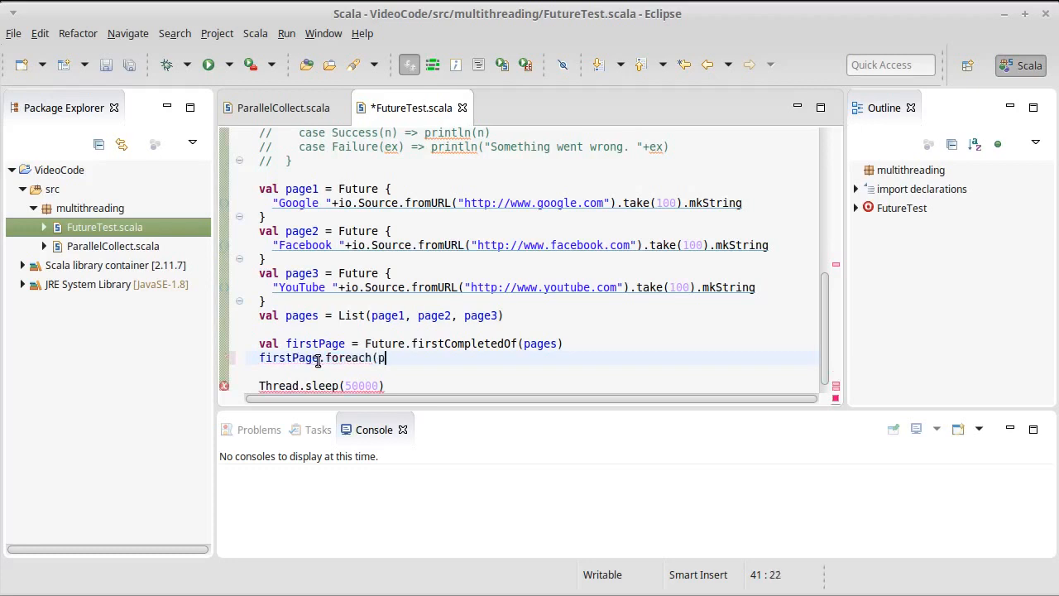
type("rintln)")
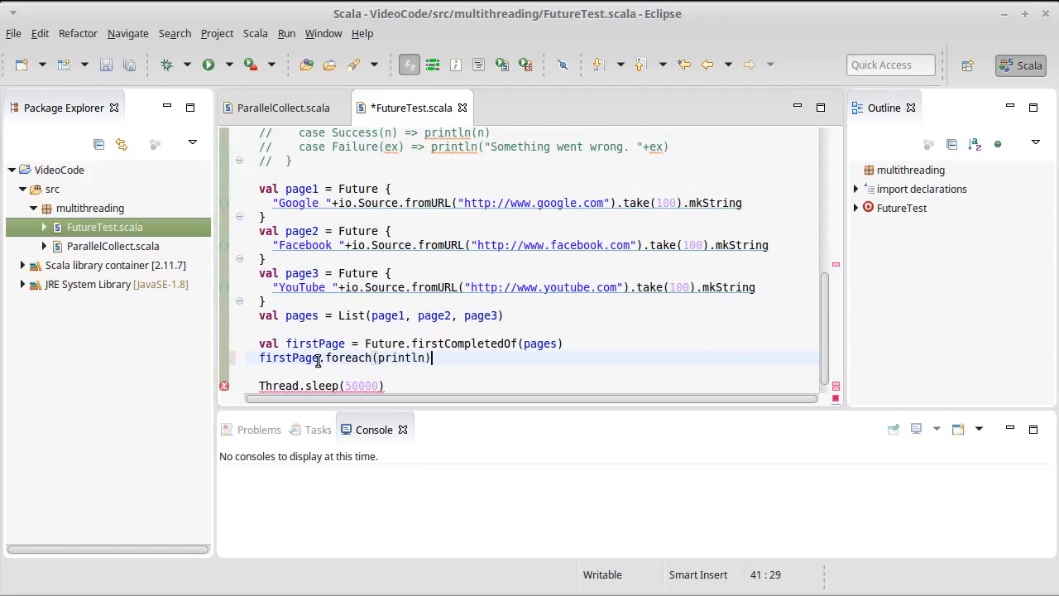
key("ctrl+s")
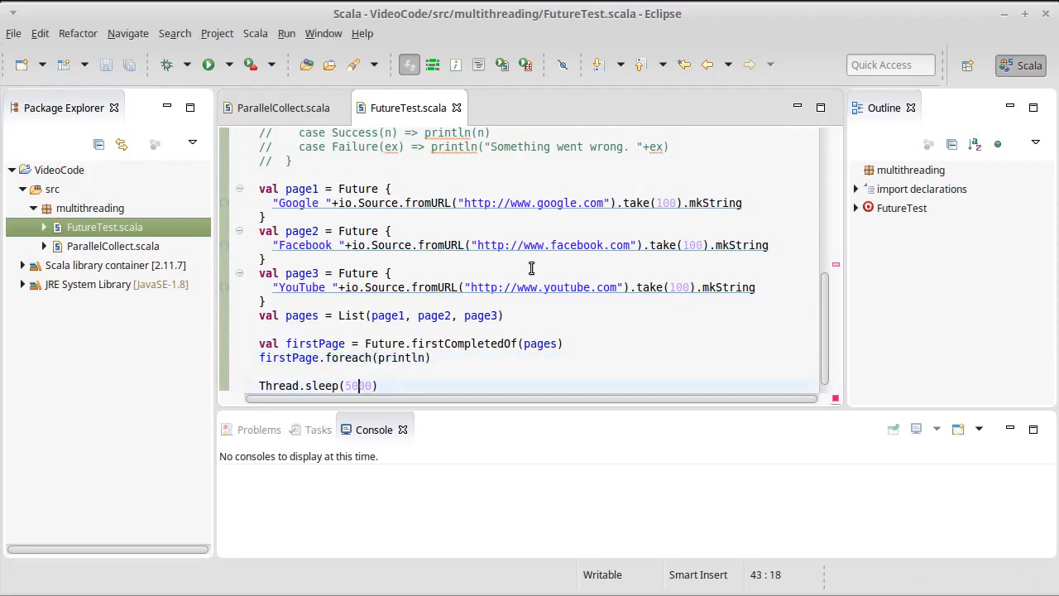
Run FutureTest a few times and read the console, where YouTube completes first.
left_click(208, 64)
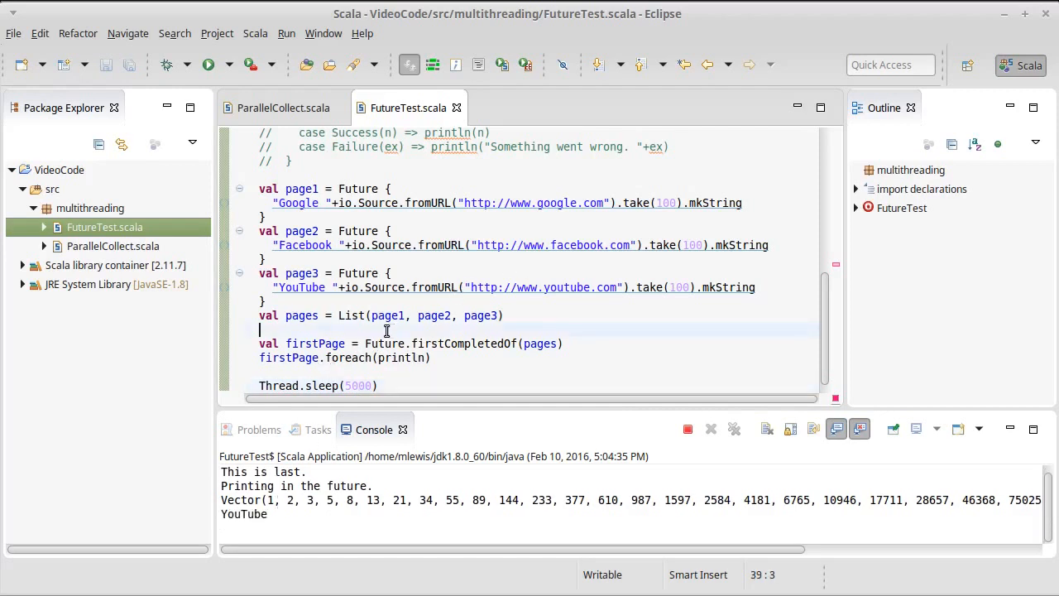
left_click(687, 429)
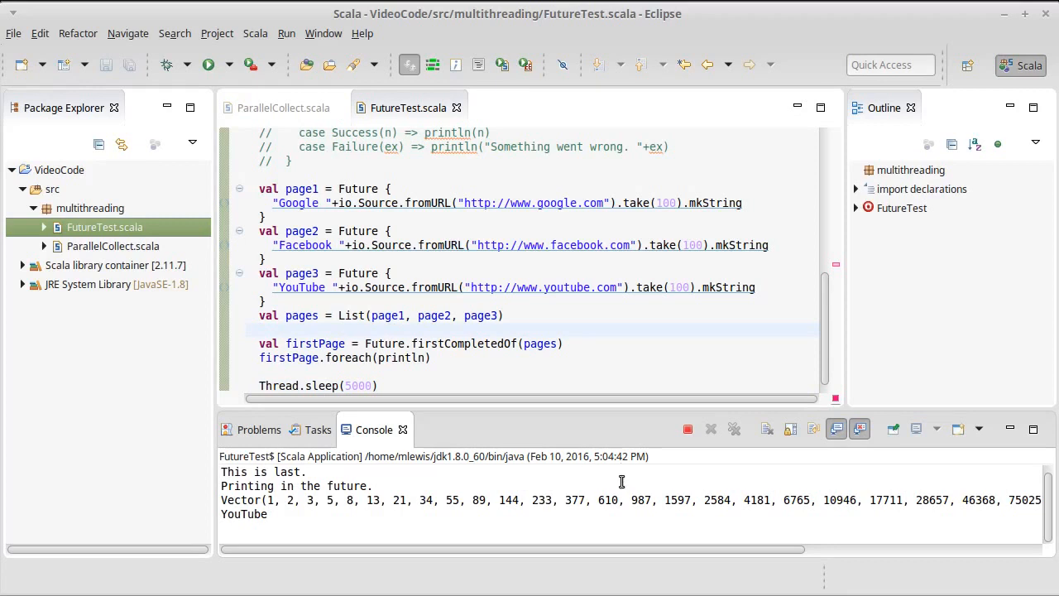
left_click(689, 429)
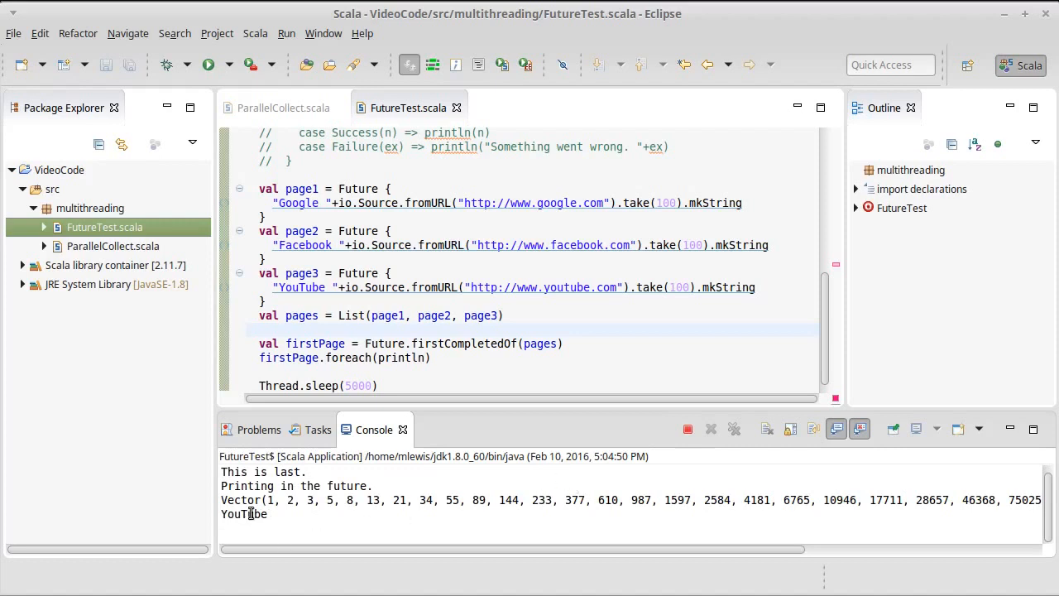
left_click(689, 428)
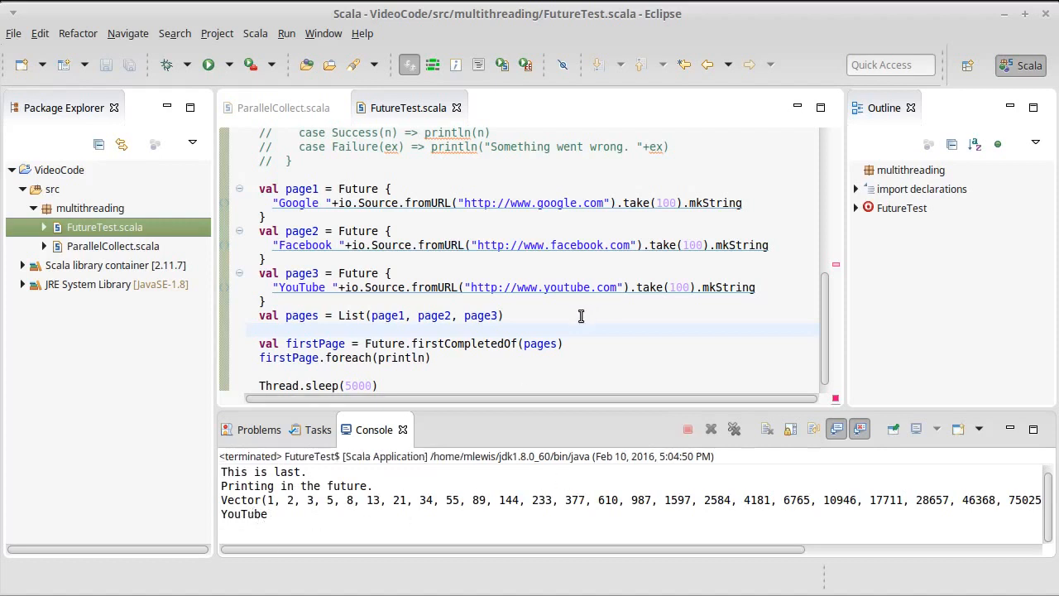
mouse_move(598, 301)
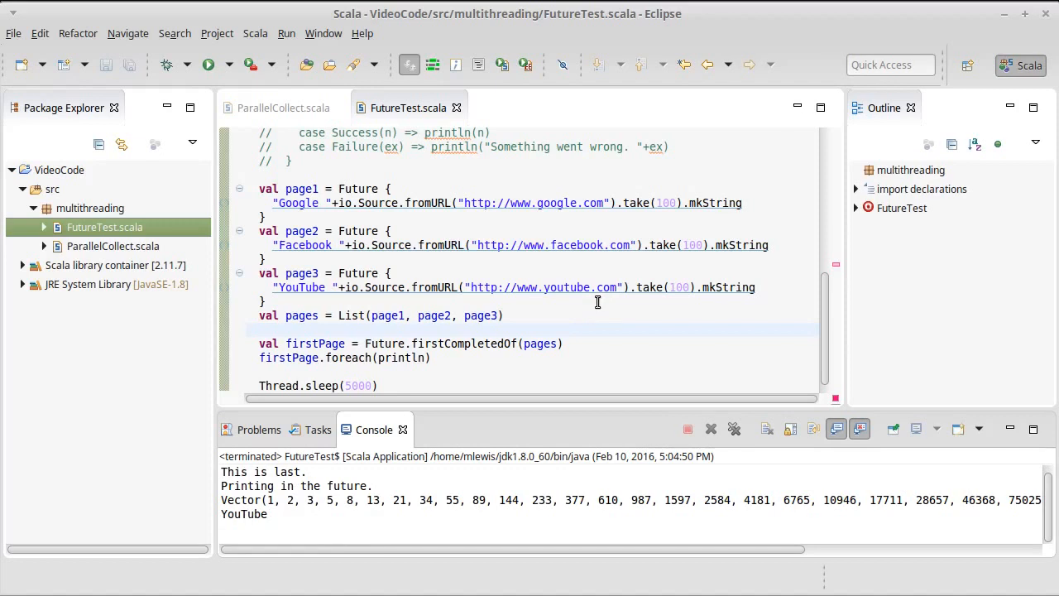
mouse_move(592, 288)
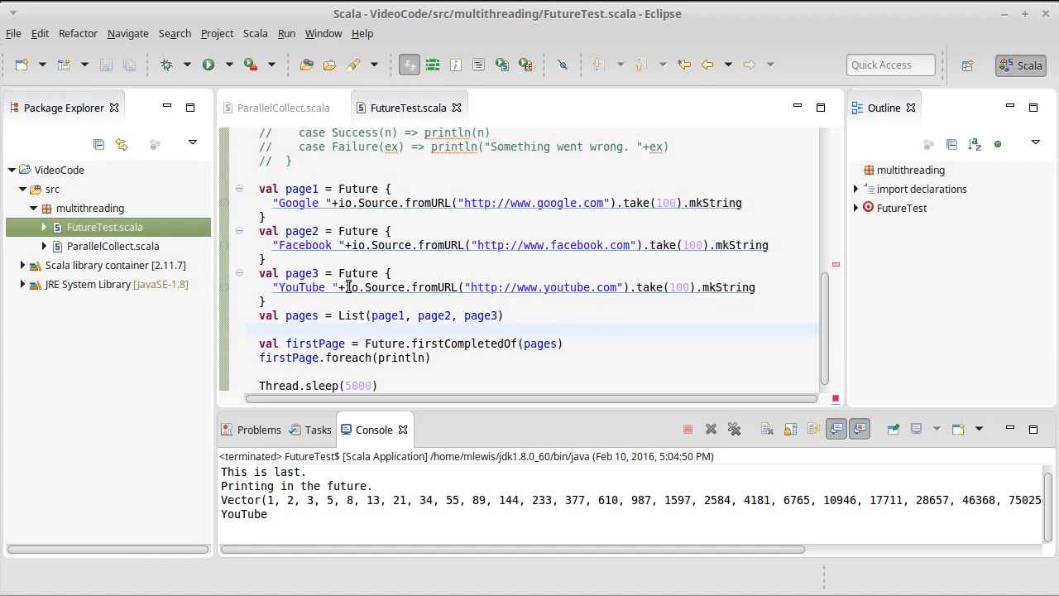
Add a synchronous println of the first 100 characters of youtube.com and rerun.
left_click_drag(344, 288, 758, 288)
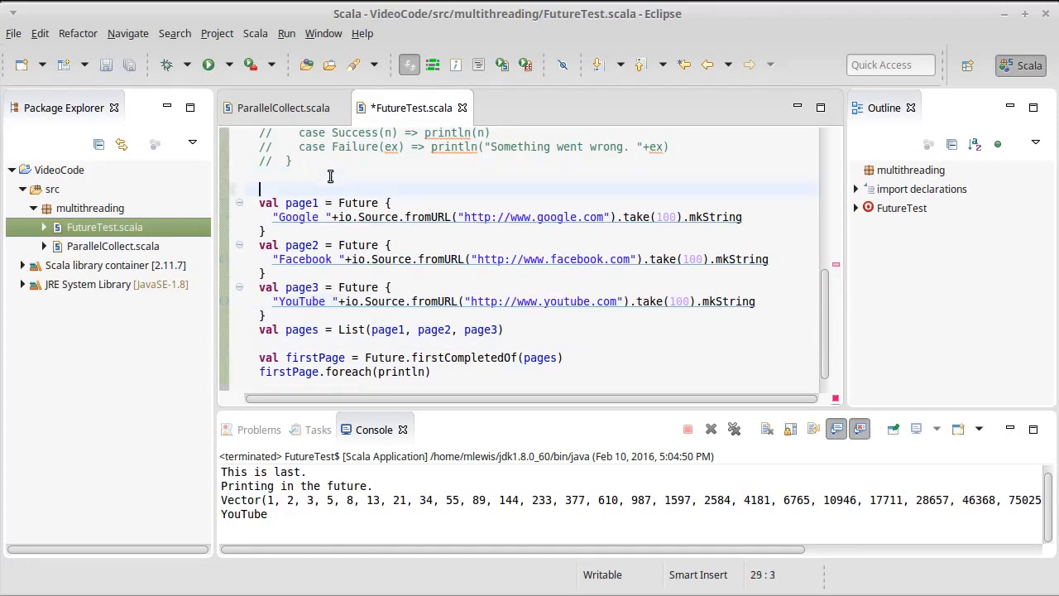
type("println(")
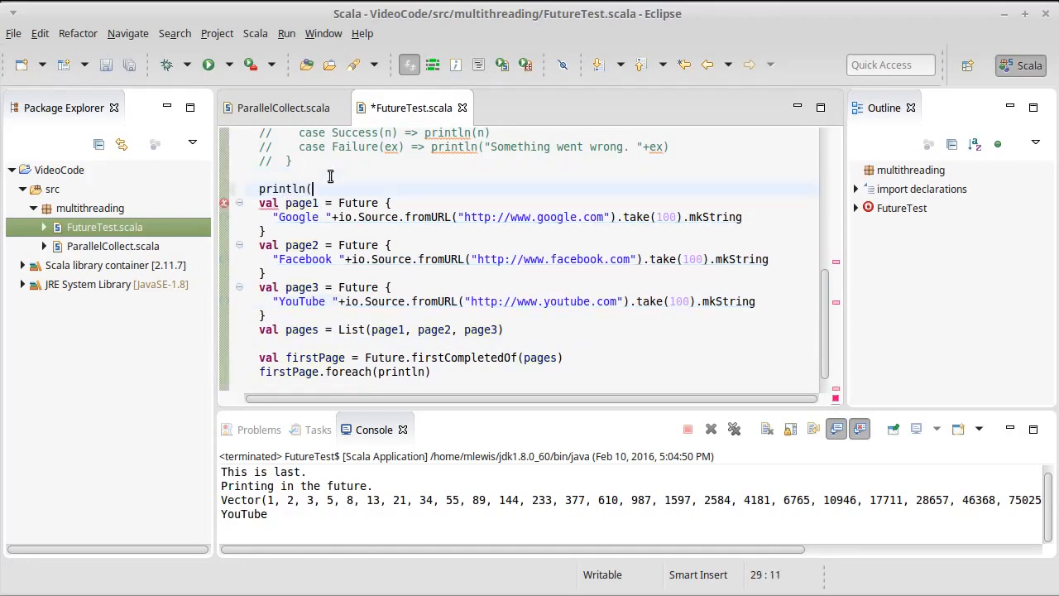
type("io.Source.fromURL(\"http://www.youtube.com\").take(100).mkString)")
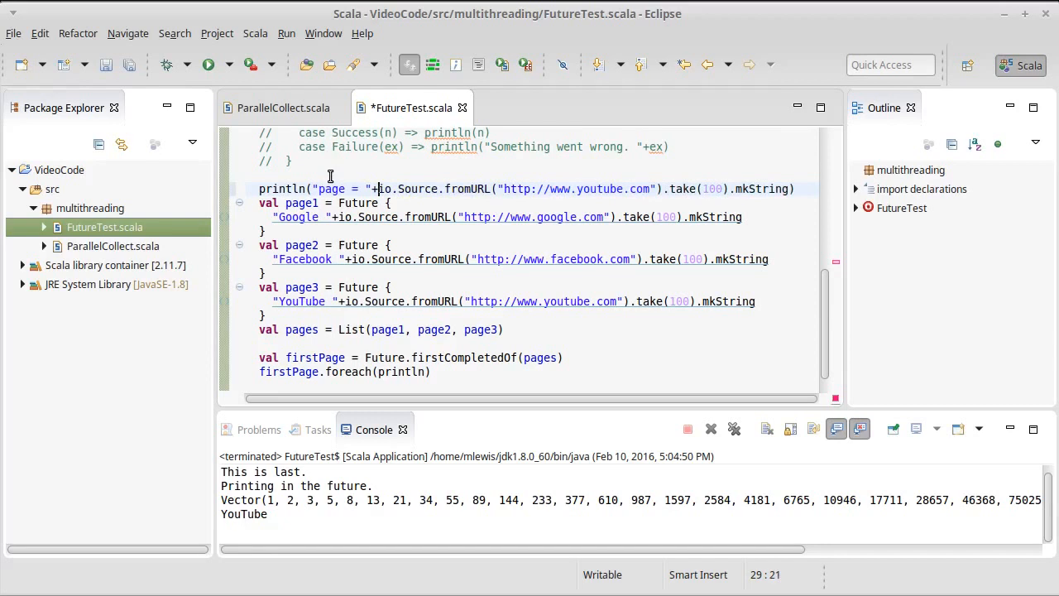
left_click(208, 65)
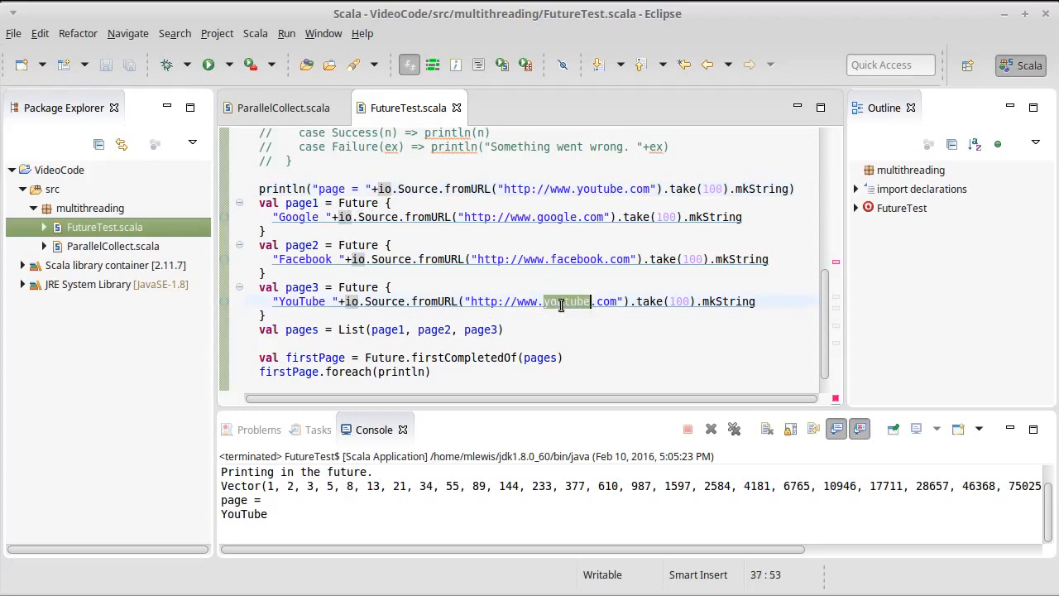
Change page3 to fetch twitter.com labelled "Twitter", save and run again.
type("twitter")
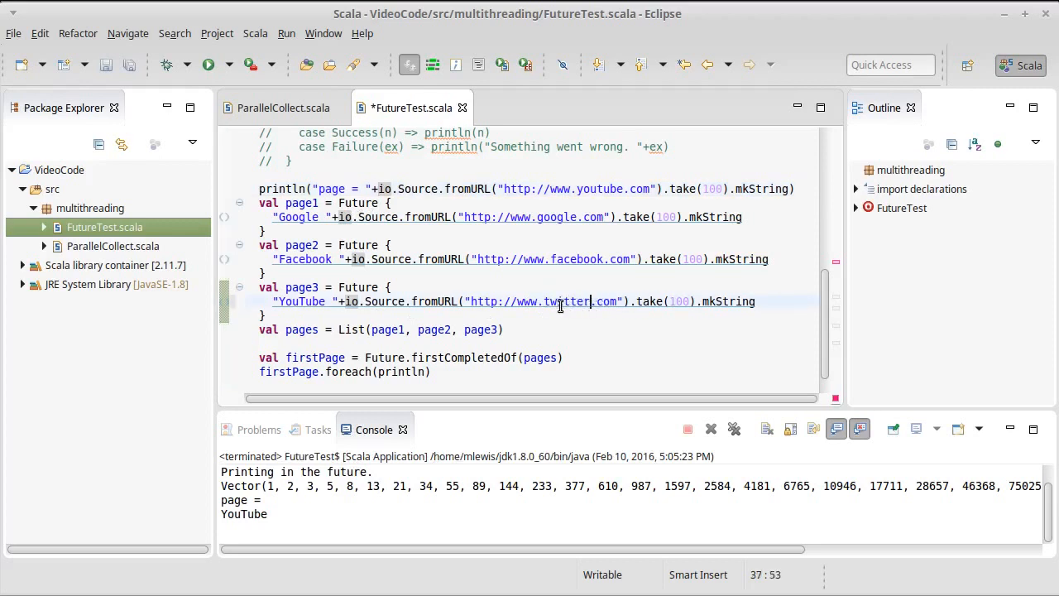
key("ctrl+s")
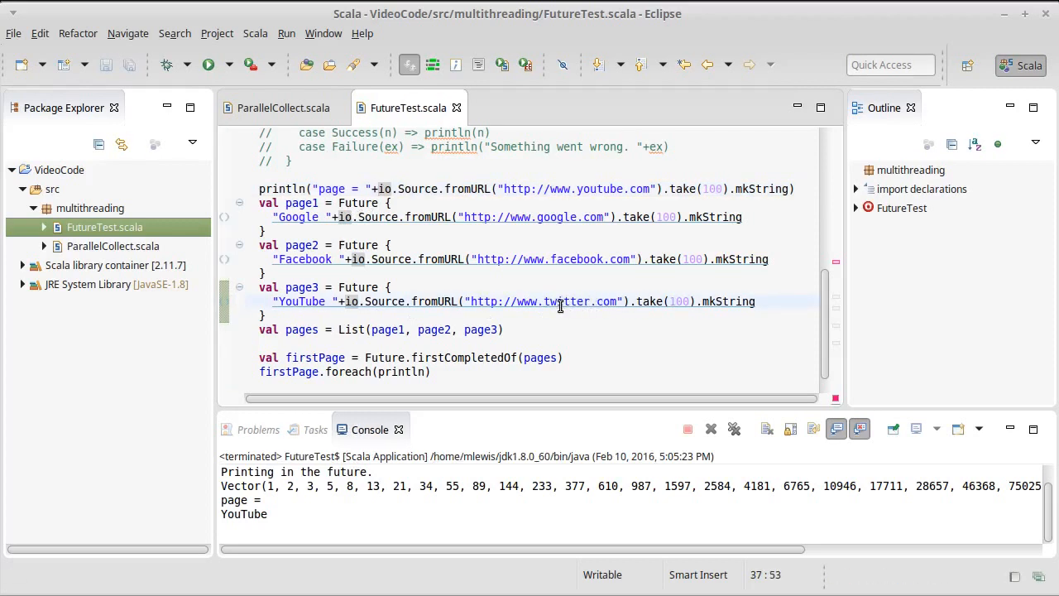
double_click(299, 301)
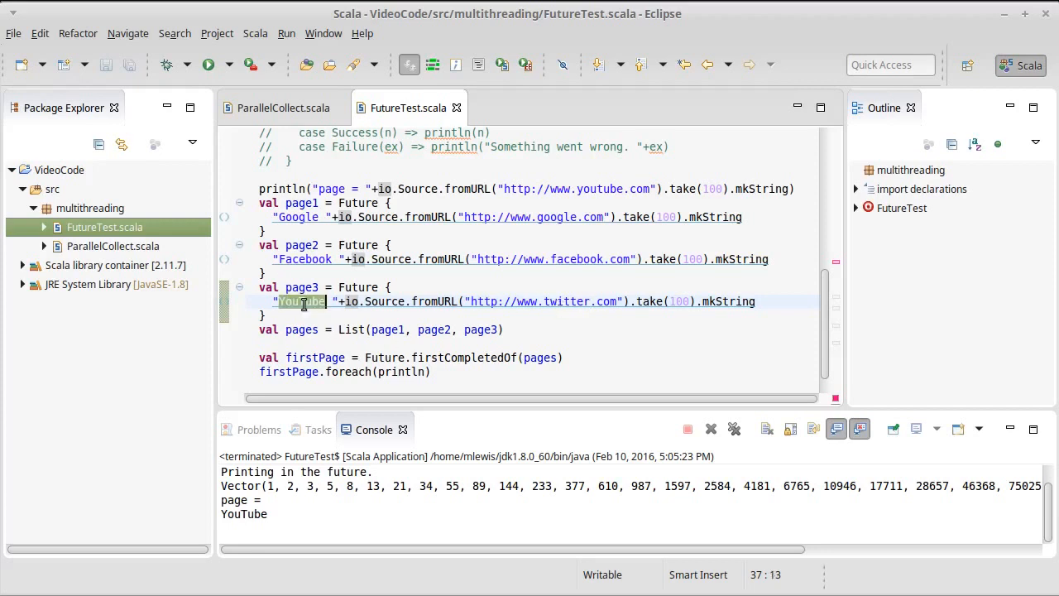
type("Twitter")
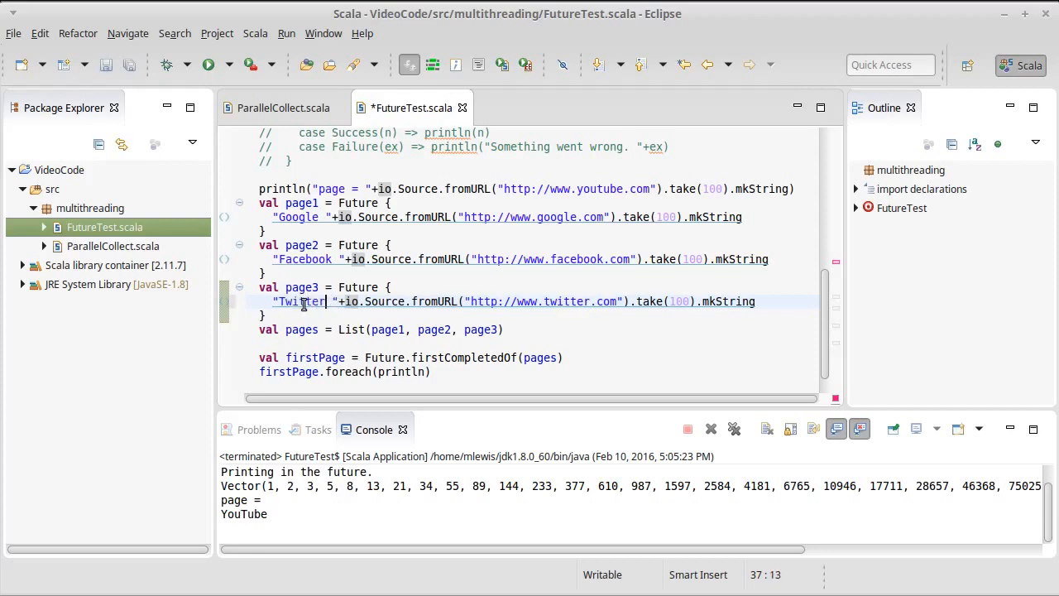
left_click(209, 64)
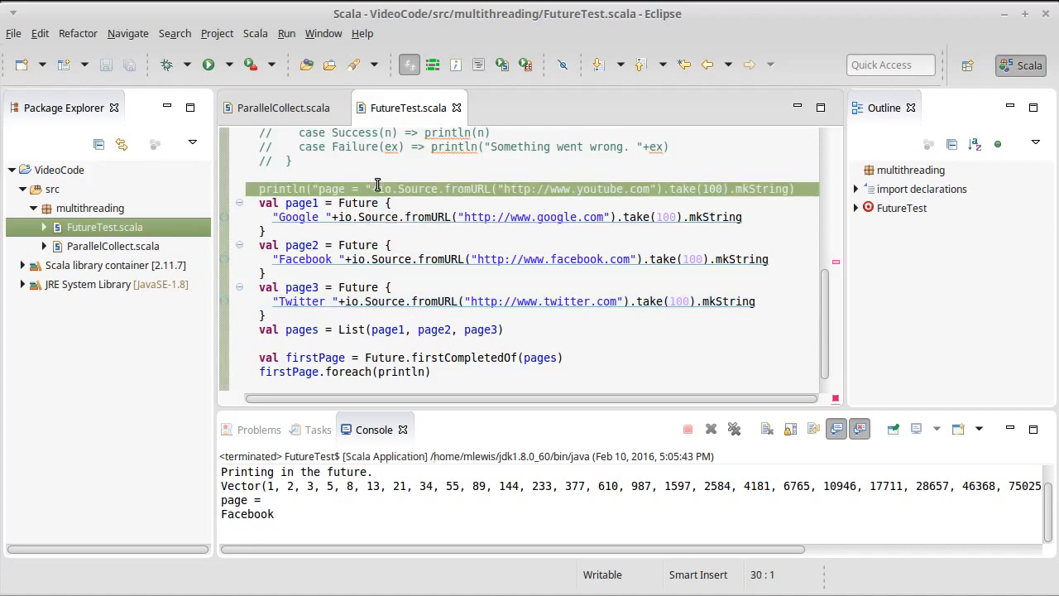
mouse_move(593, 188)
type("googl")
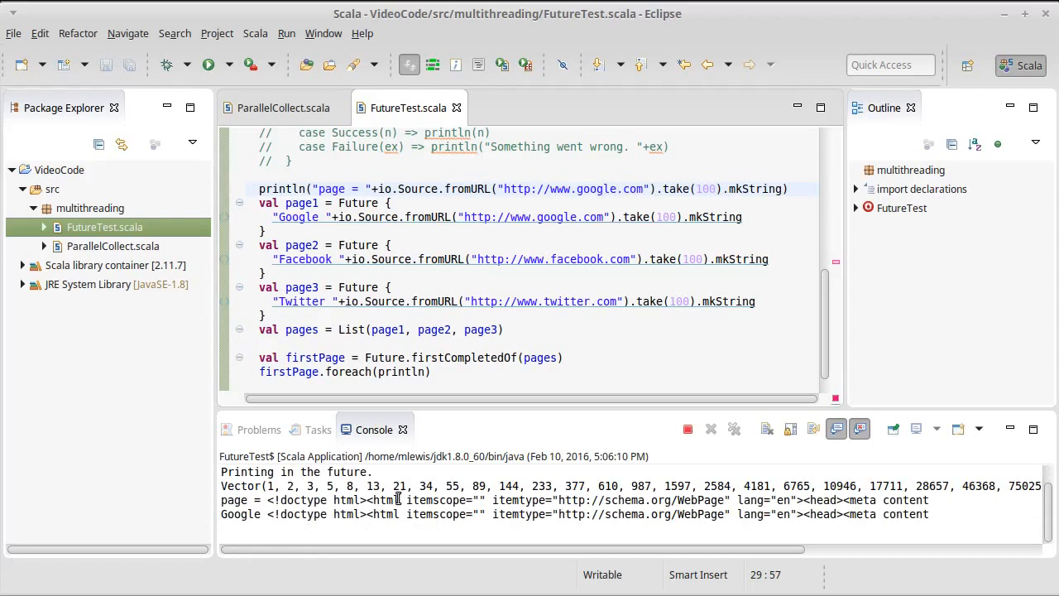
Remove the debug println line and save FutureTest.scala.
left_click(687, 428)
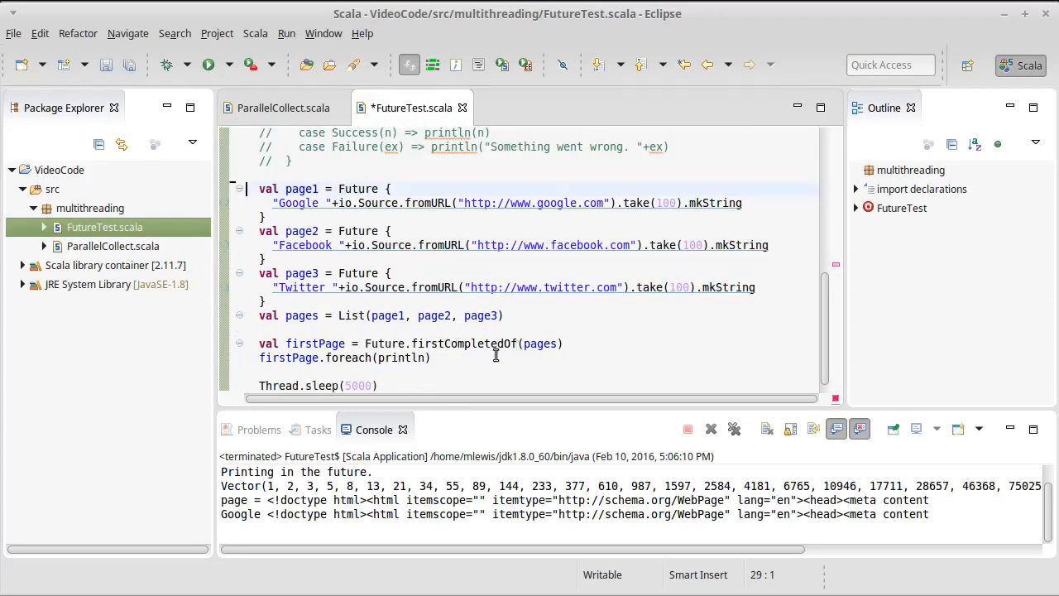
key("ctrl+s")
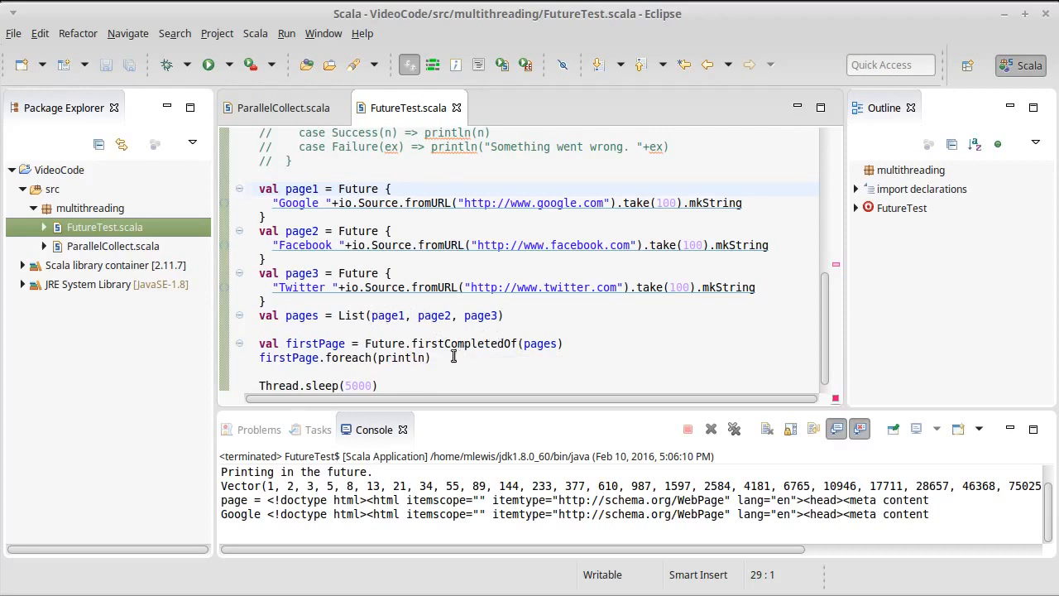
mouse_move(471, 343)
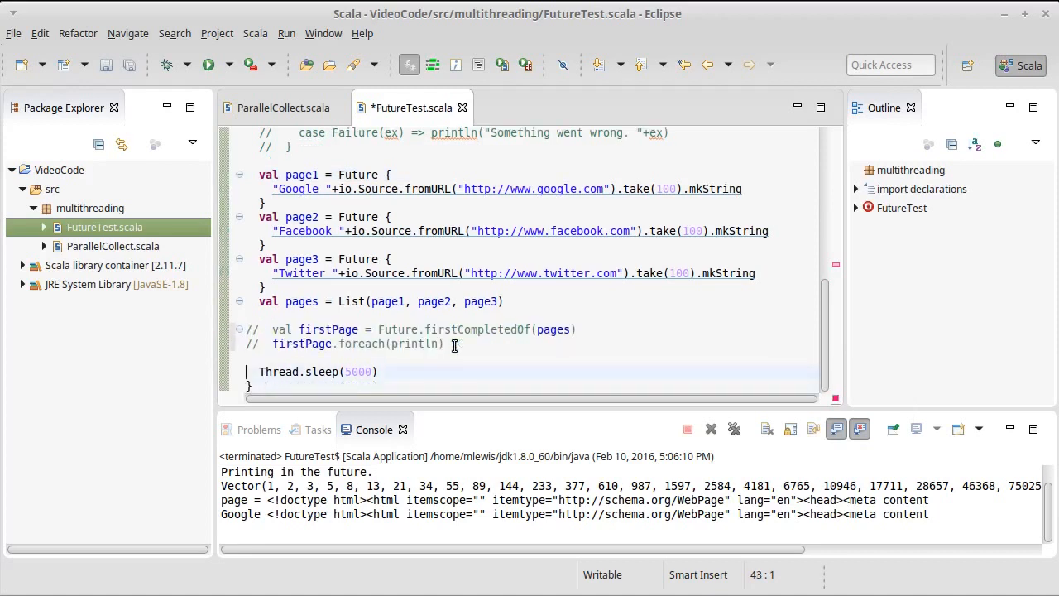
Define val allPages = Future.sequence(pages).
type("val")
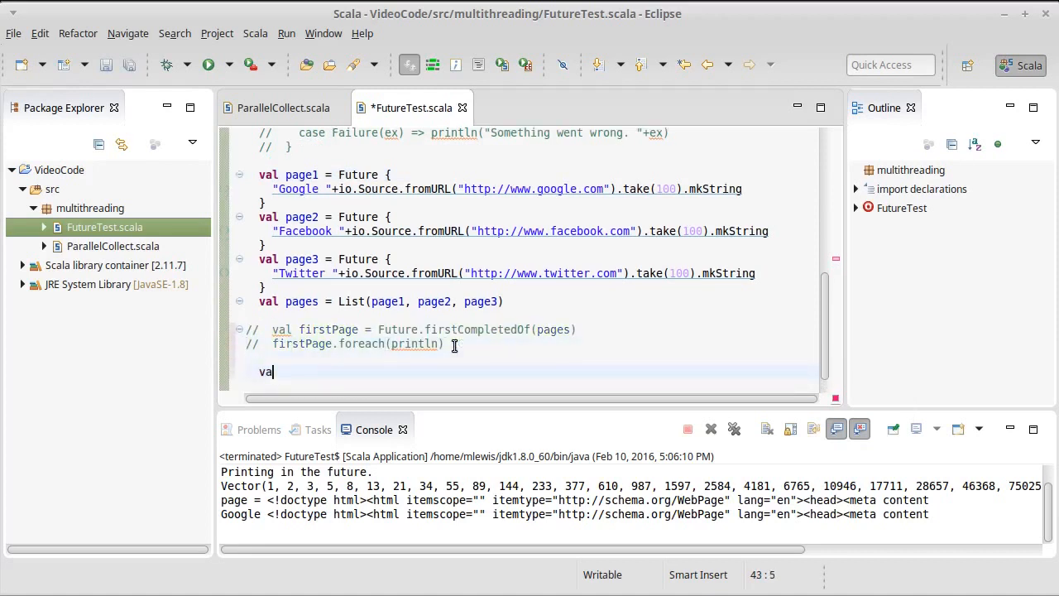
type("allPa")
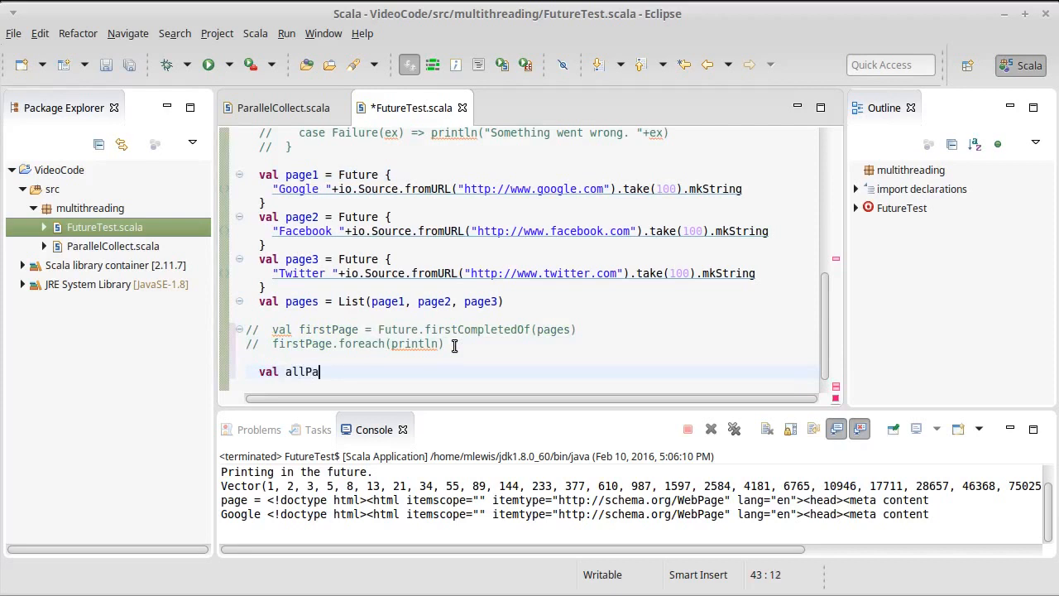
type("ges =")
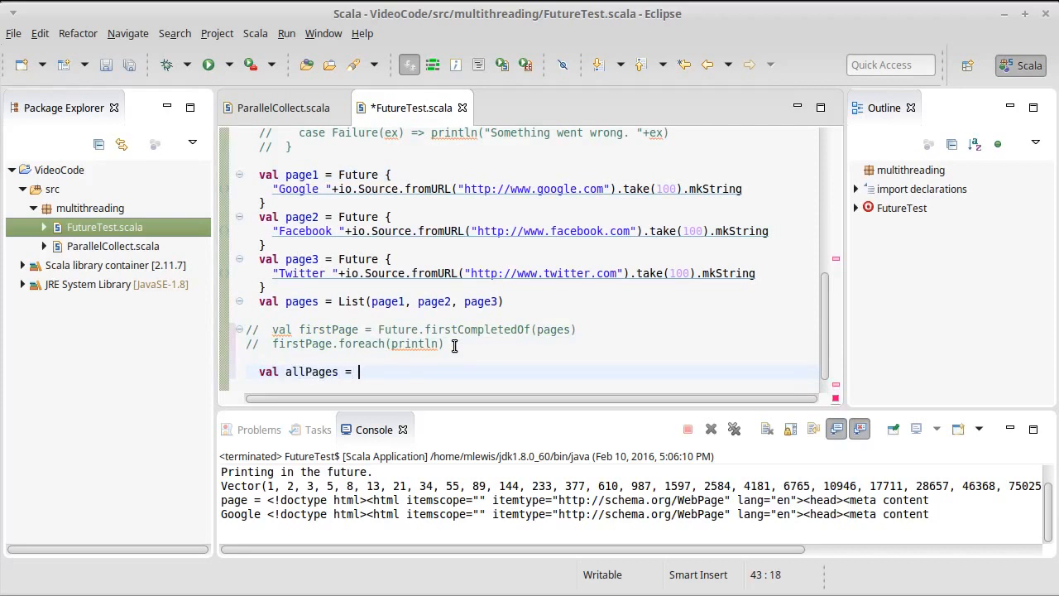
type("Future.")
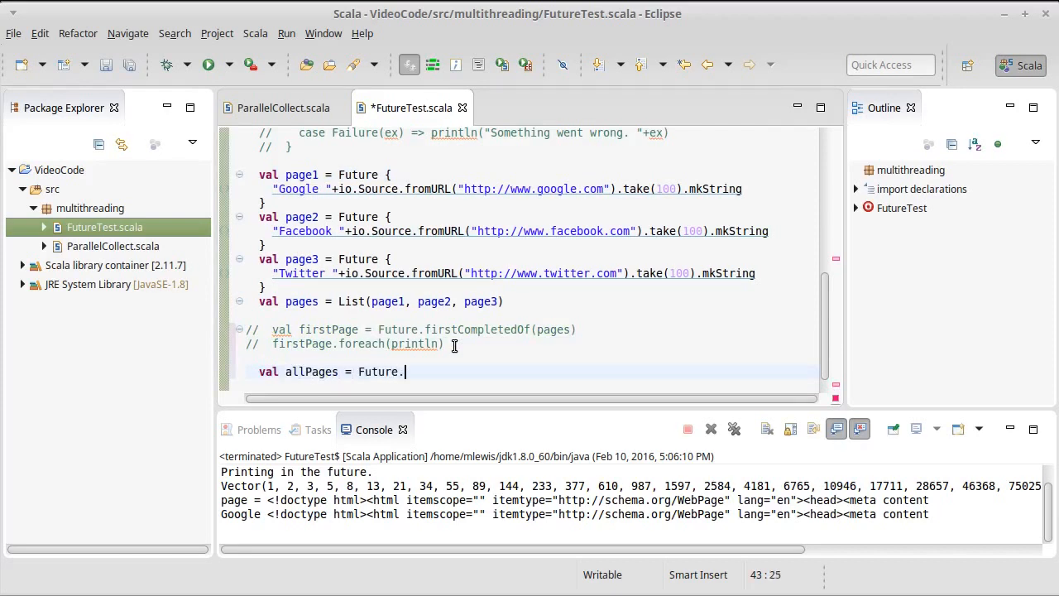
type("sequence(in")
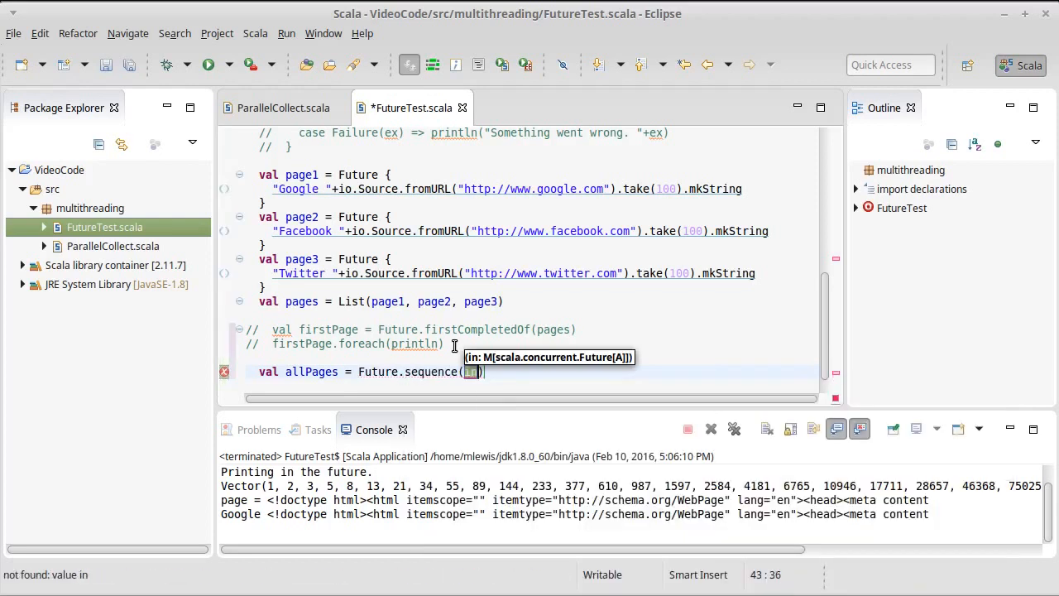
type("pages")
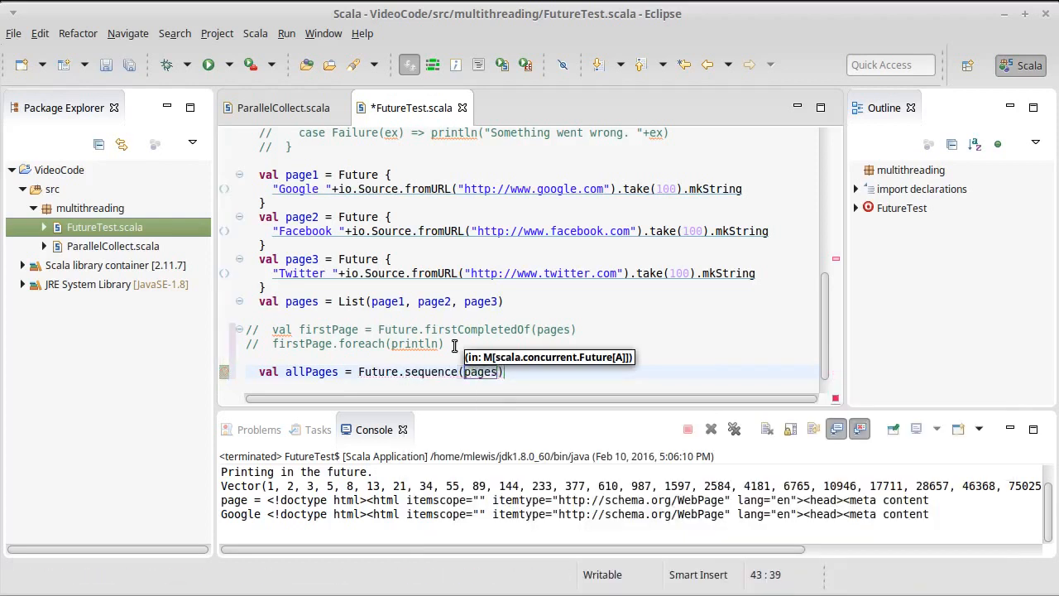
mouse_move(301, 301)
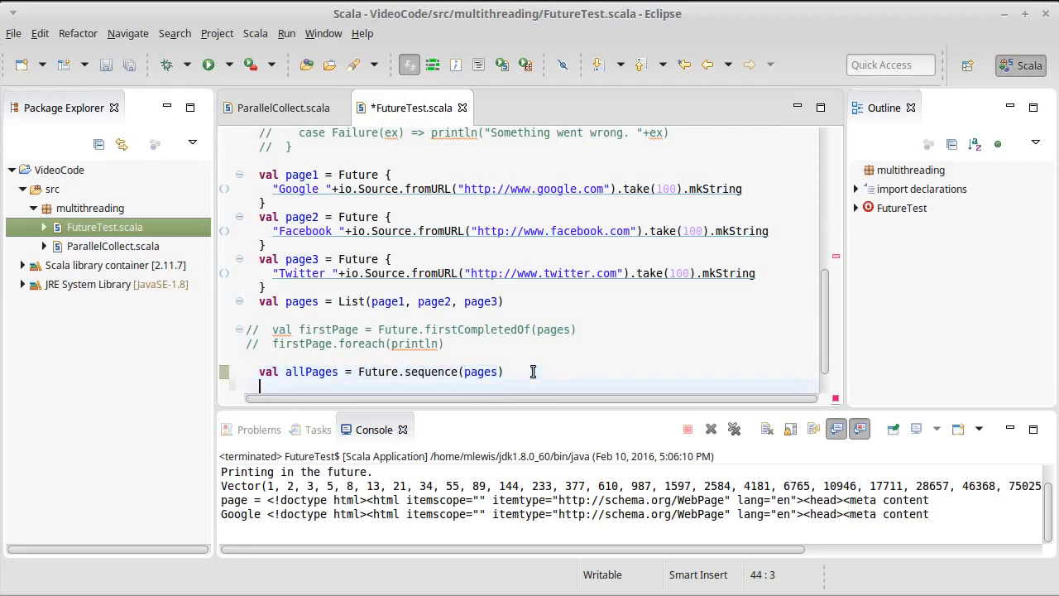
Add allPages.foreach(println) to print the combined result.
type("allPages")
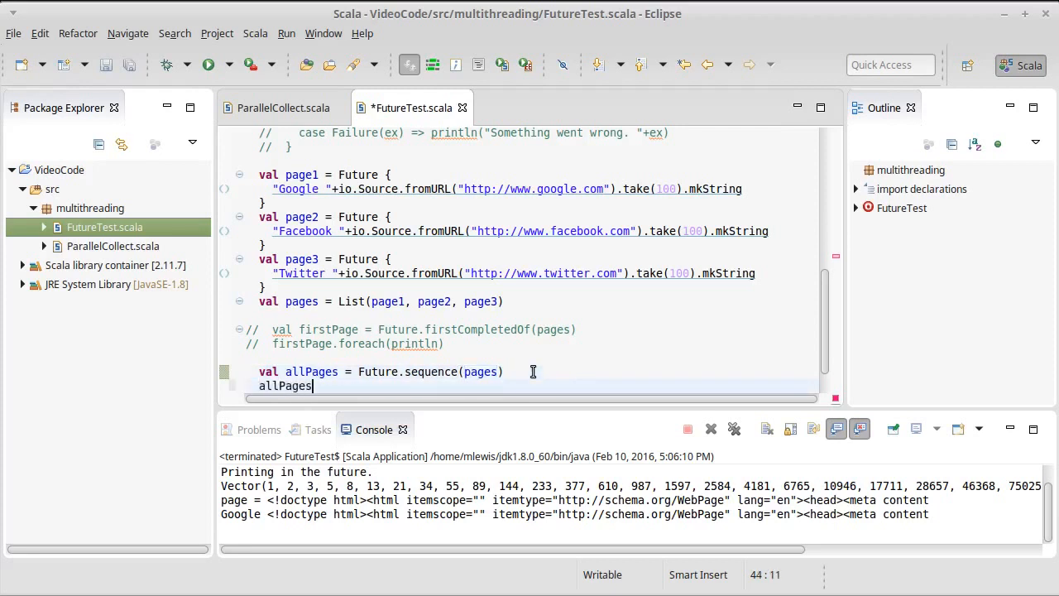
type(".foreach")
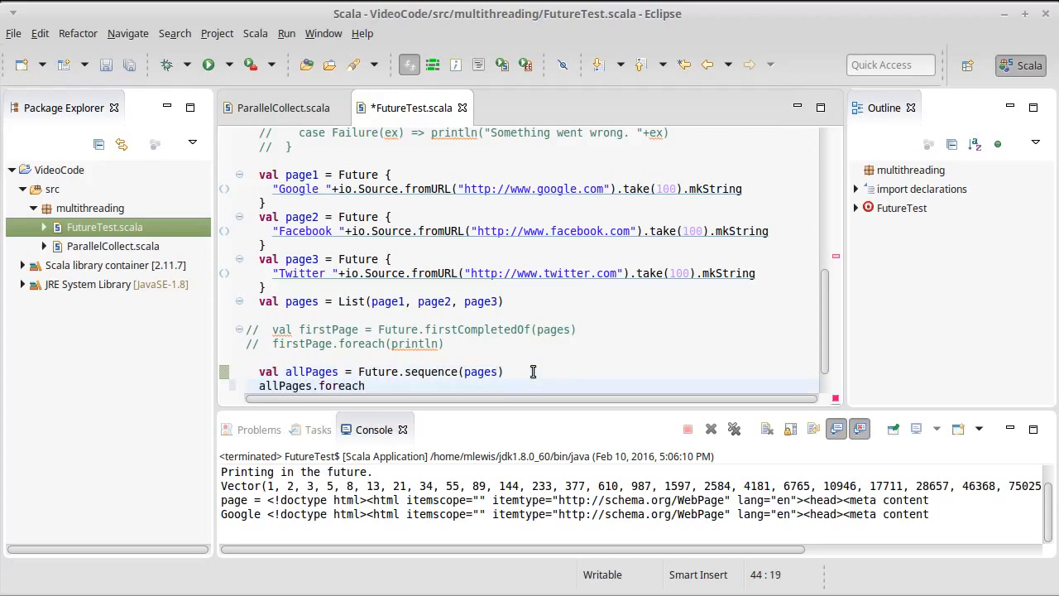
type("(println)")
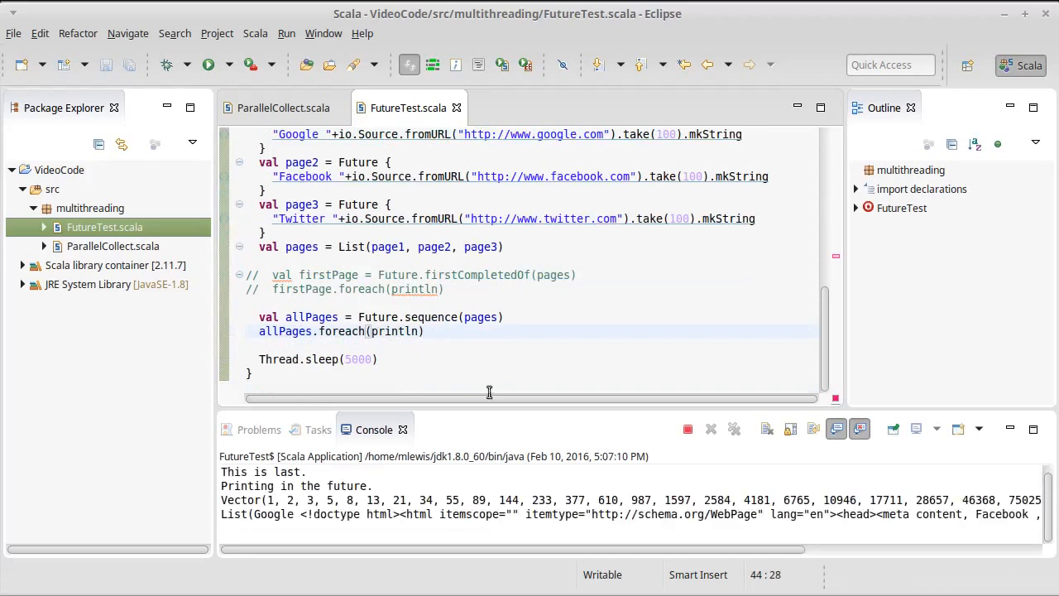
mouse_move(374, 549)
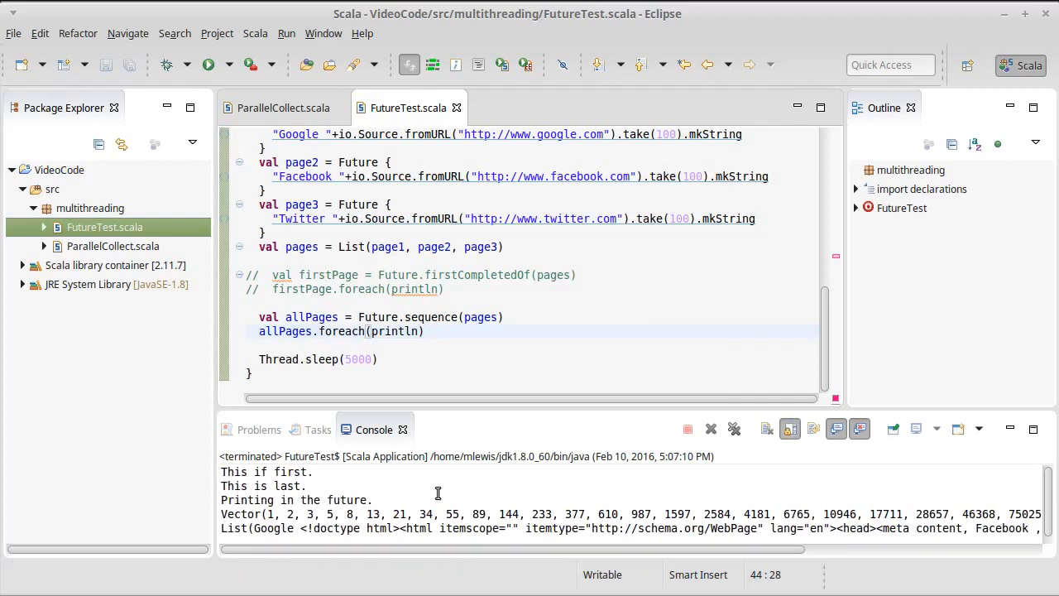
Place the caret after allPages.foreach(println) while inspecting the List output in the console.
left_click(427, 331)
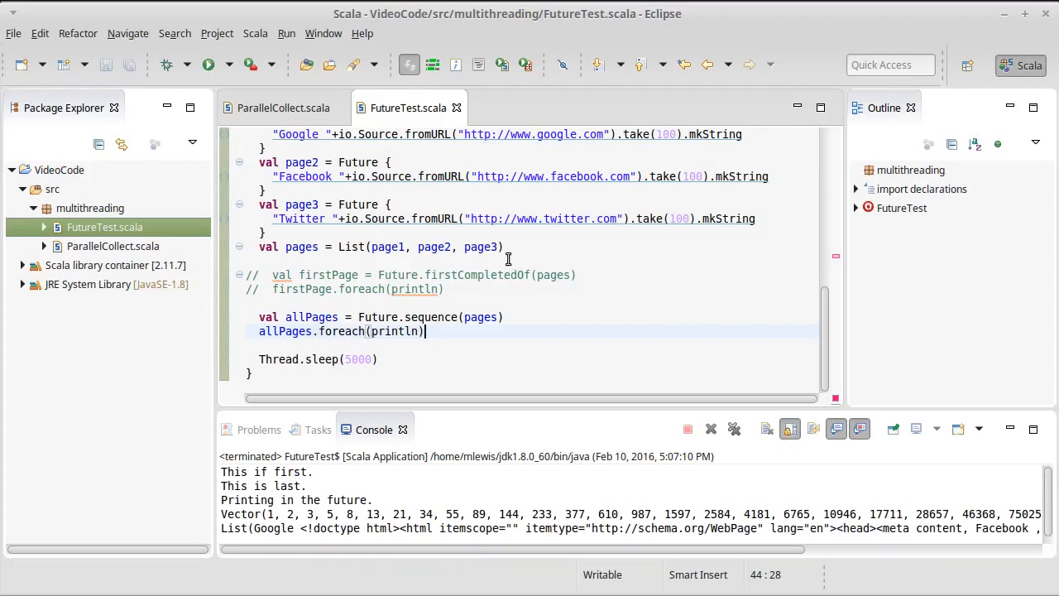
mouse_move(566, 170)
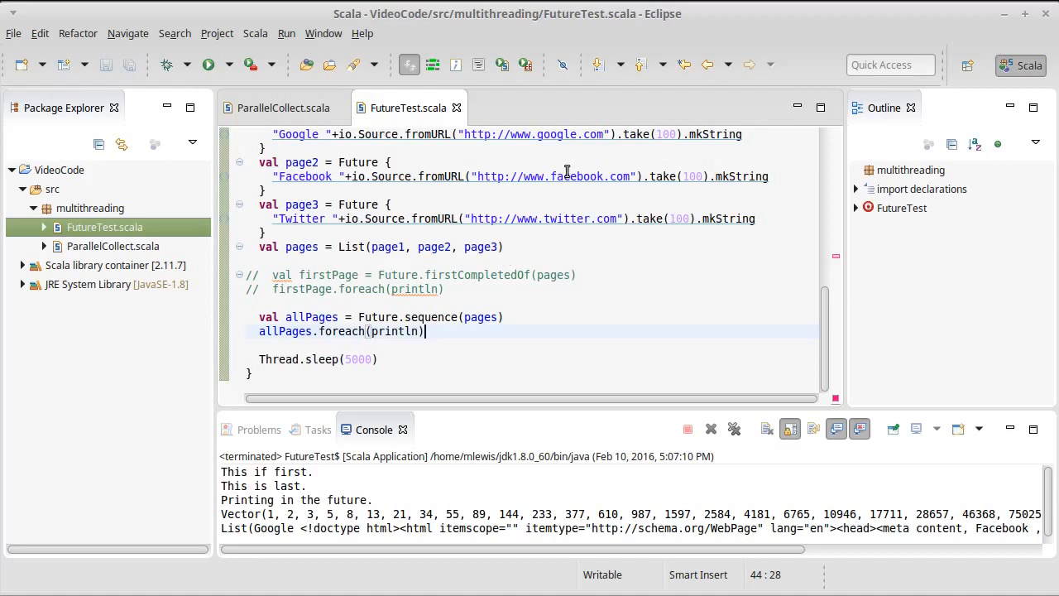
mouse_move(579, 294)
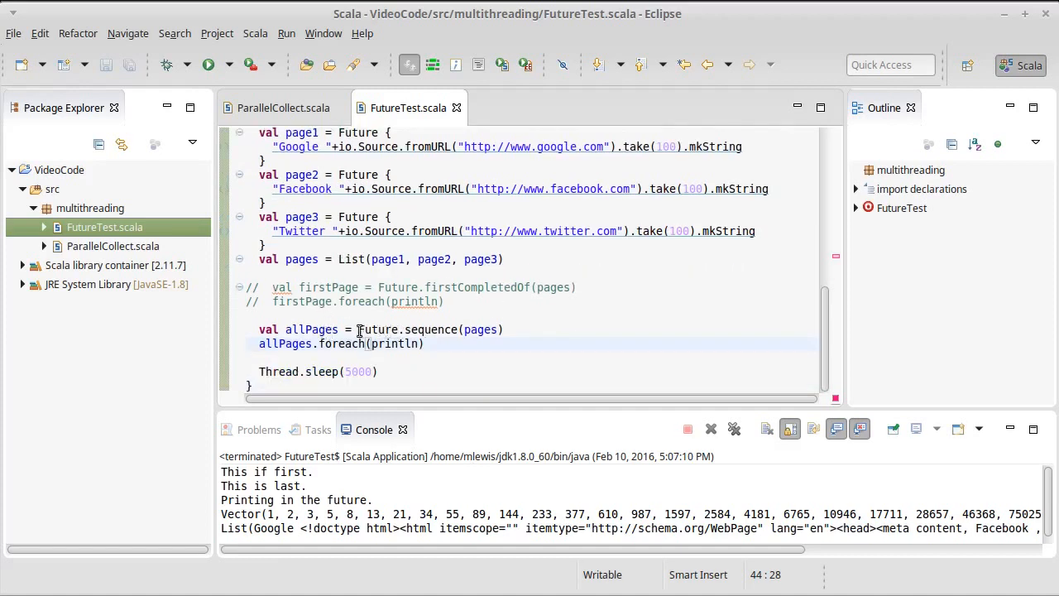
mouse_move(483, 329)
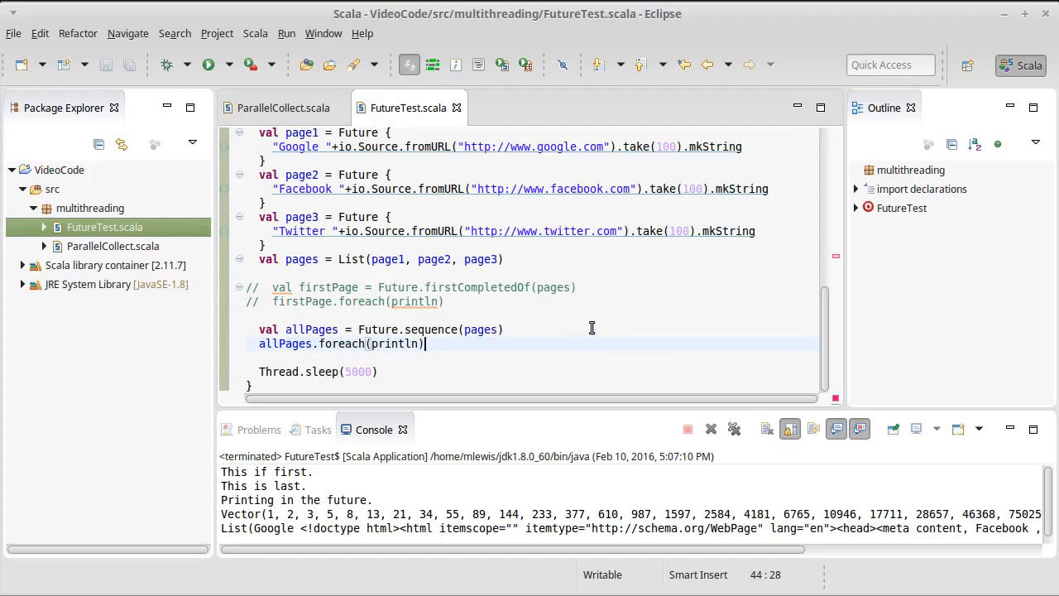
mouse_move(586, 326)
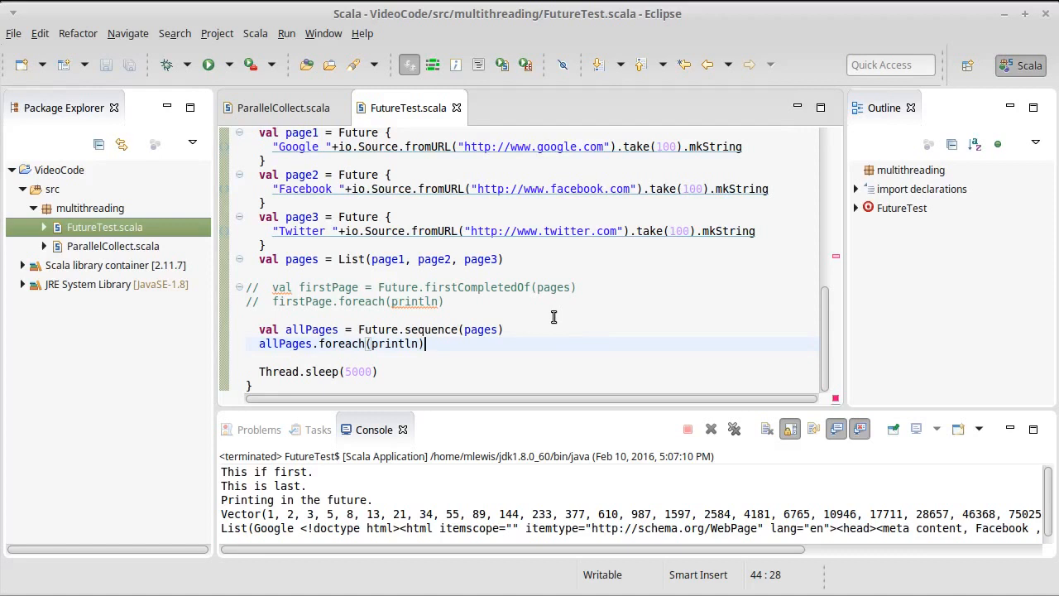
mouse_move(566, 304)
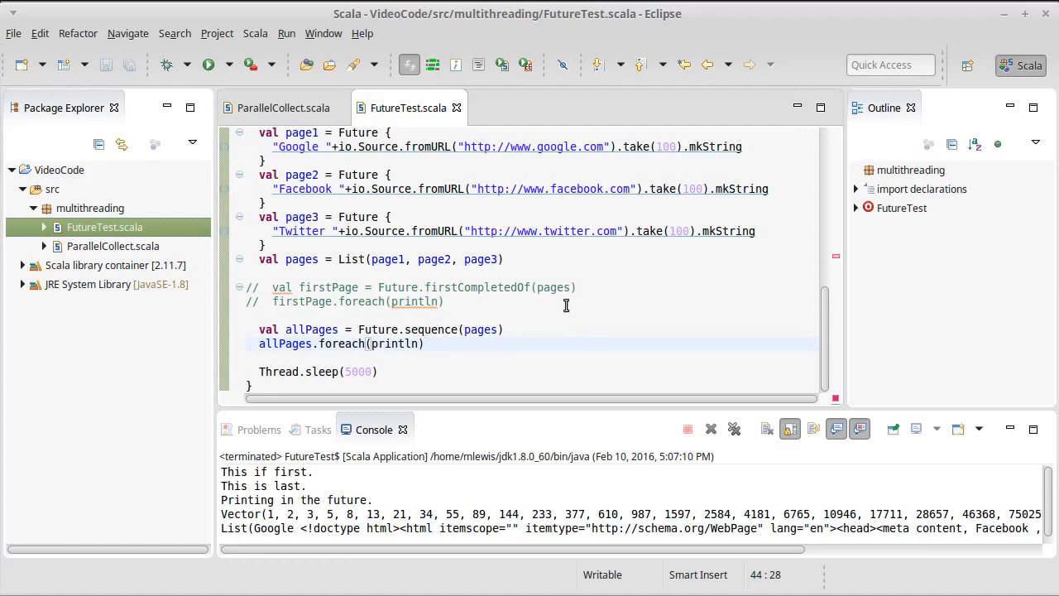